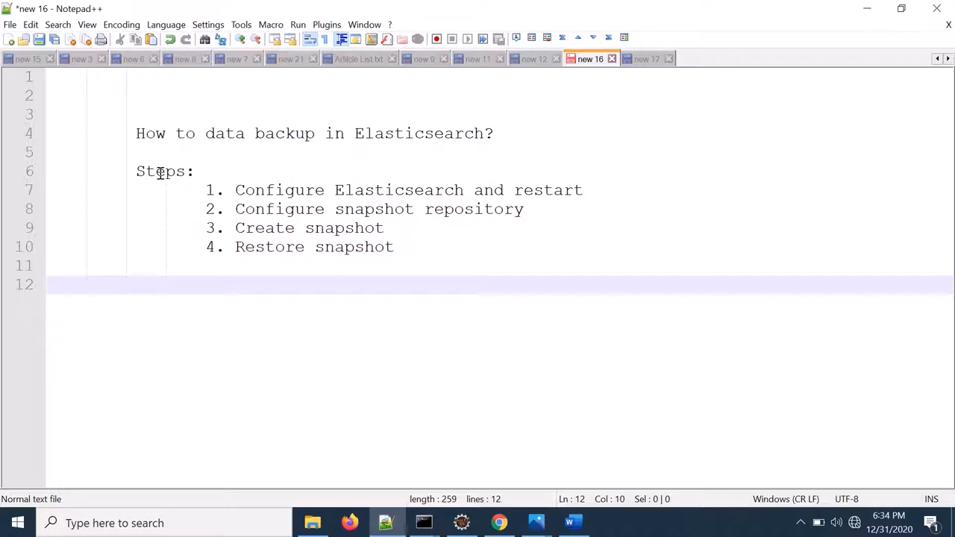
# - Walk through the tutorial steps, highlighting 'Configure Elasticsearch' and the third step
pyautogui.click(236, 189)
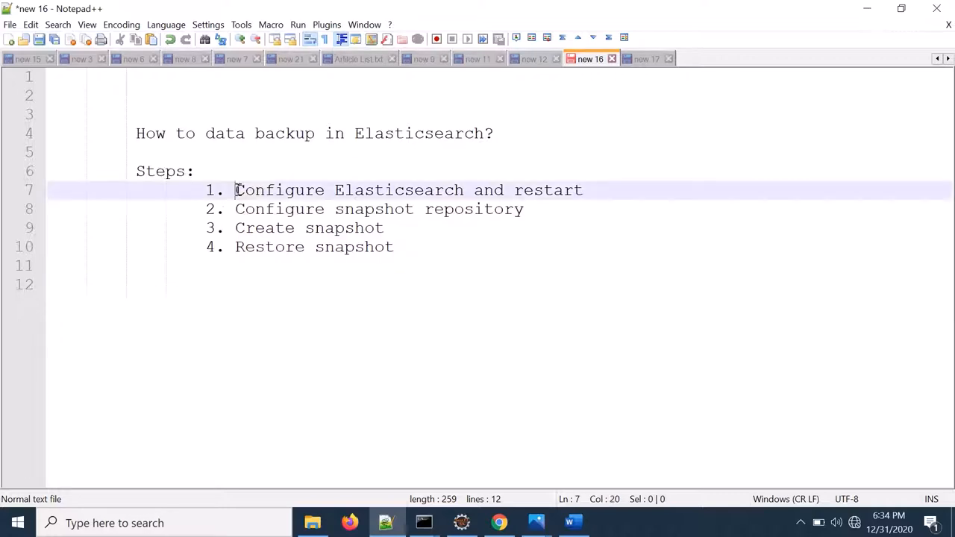
pyautogui.moveTo(234, 189); pyautogui.dragTo(463, 189)
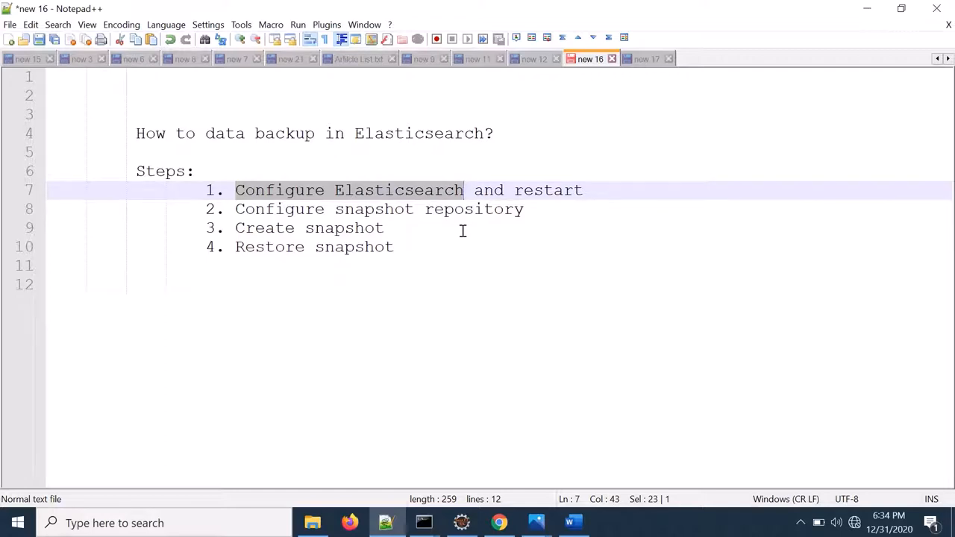
pyautogui.moveTo(234, 209)
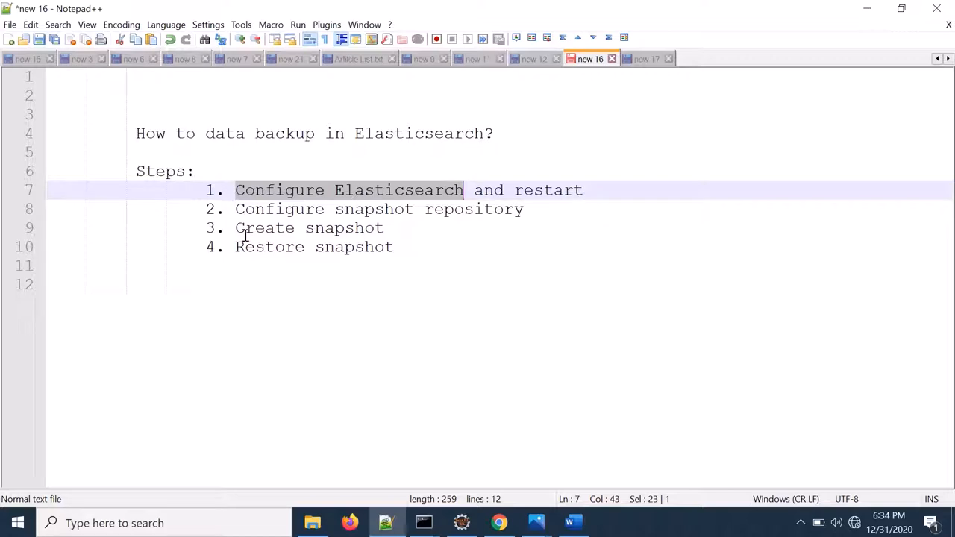
pyautogui.click(234, 227)
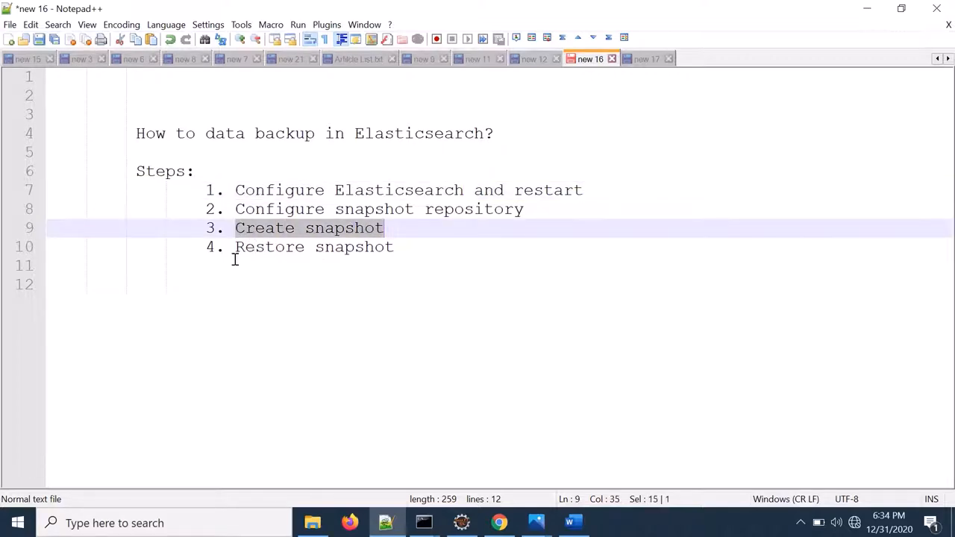
pyautogui.click(314, 247)
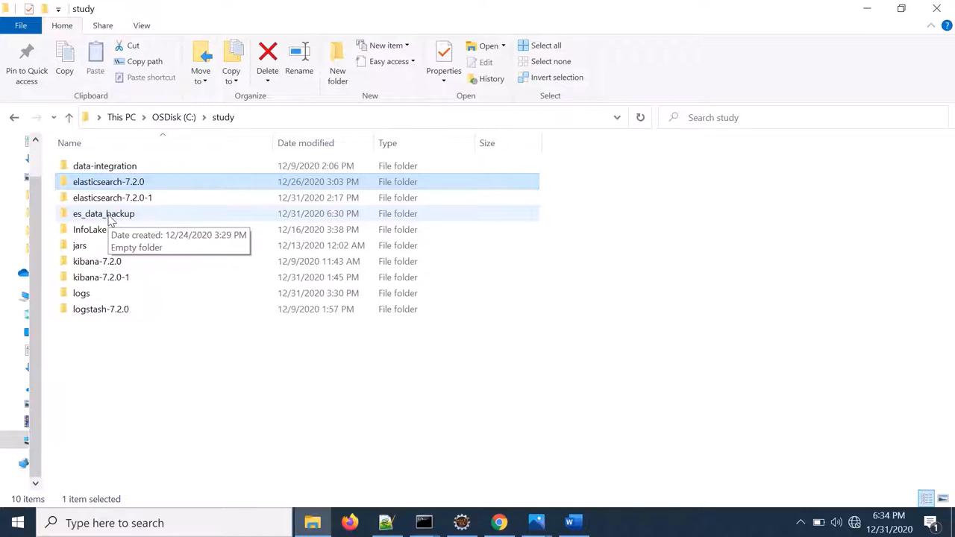
pyautogui.moveTo(152, 227)
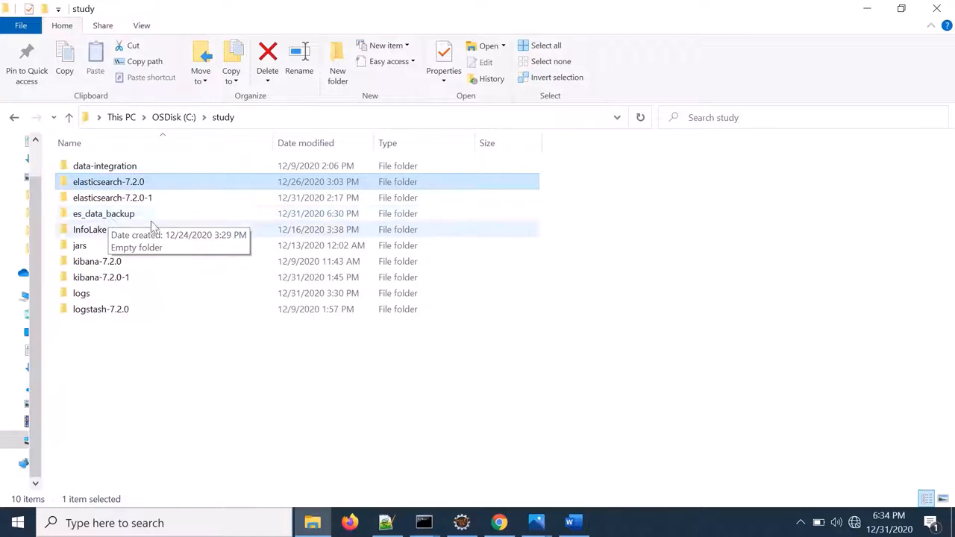
pyautogui.moveTo(174, 250)
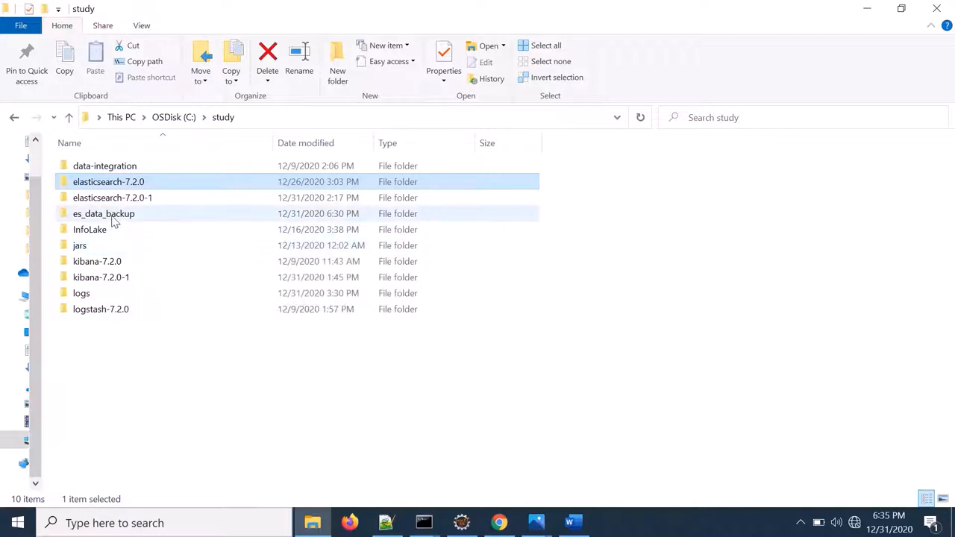
# - Navigate from the study folder into elasticsearch-7.2.0\config and select elasticsearch.yml
pyautogui.click(102, 213)
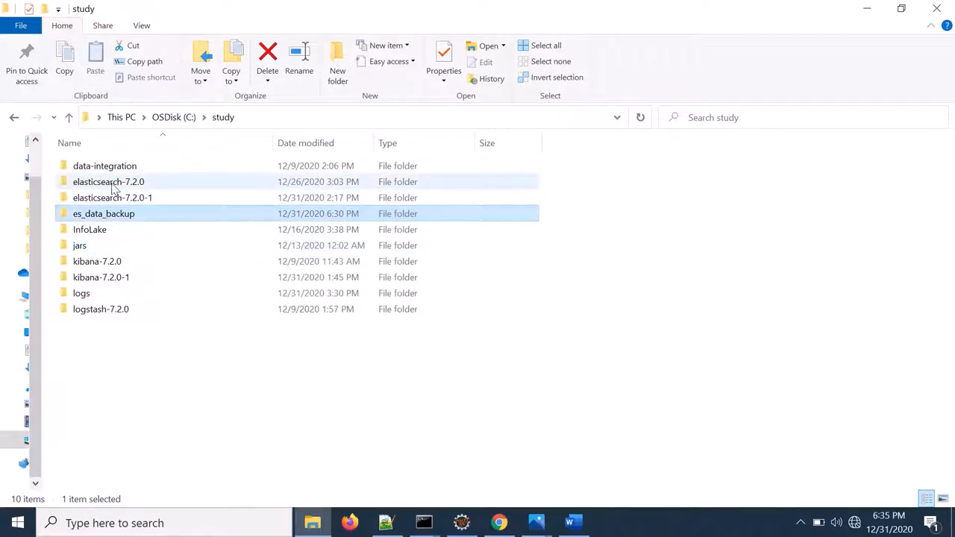
pyautogui.doubleClick(107, 182)
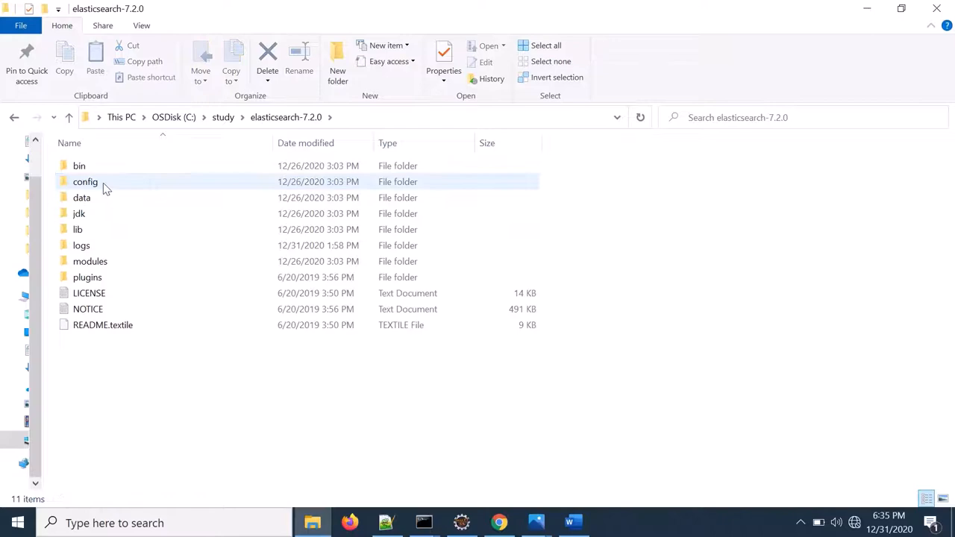
pyautogui.doubleClick(85, 182)
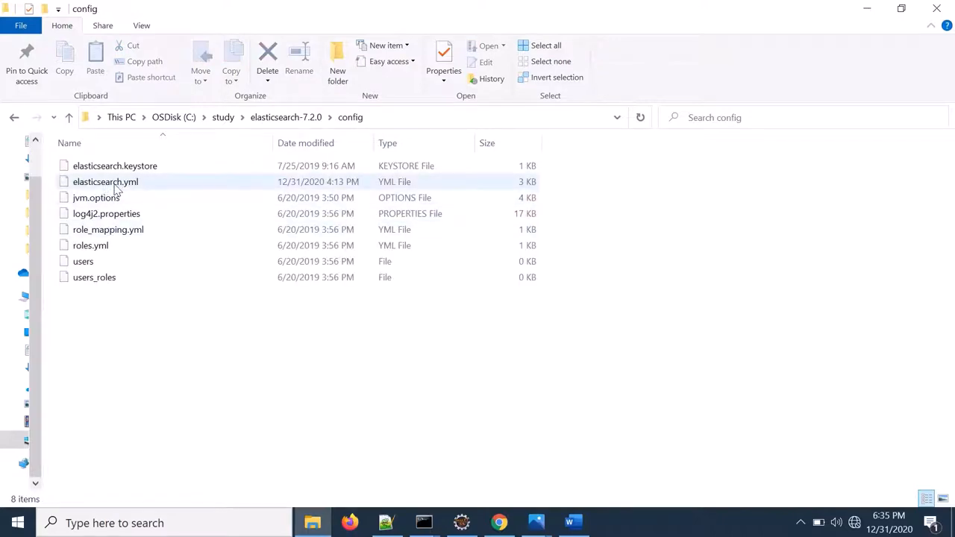
pyautogui.click(104, 182)
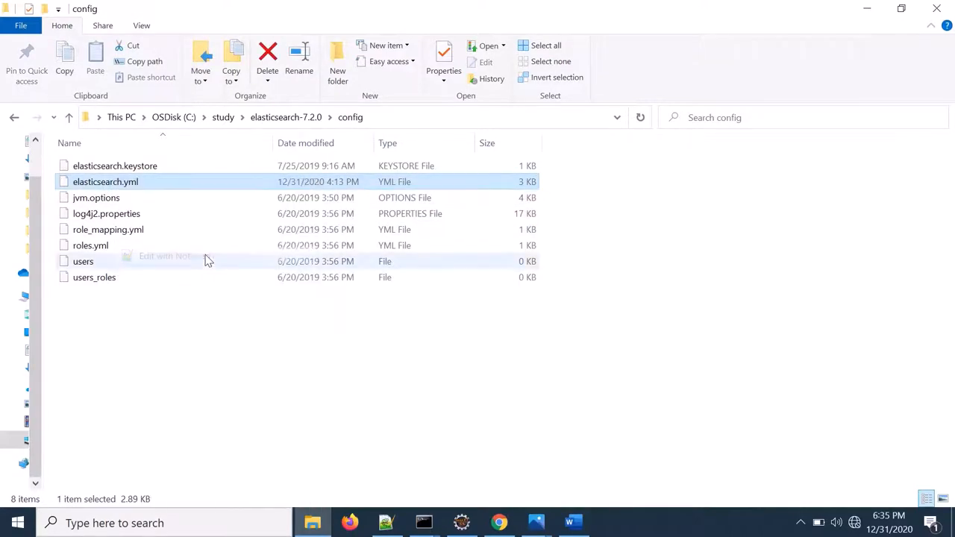
# - Show the path.repo entry pointing to C:\study\es_data_backup in elasticsearch.yml
pyautogui.doubleClick(105, 182)
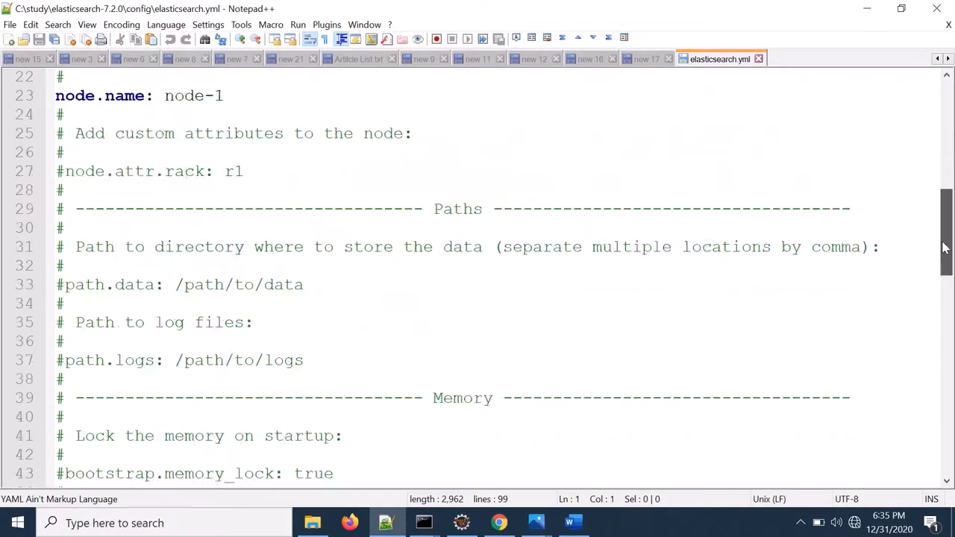
pyautogui.scroll(-3)
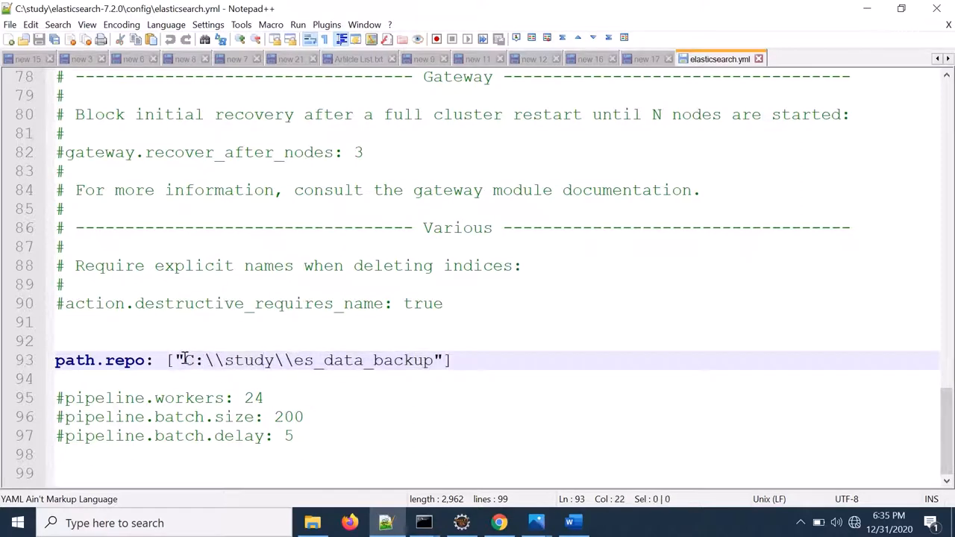
pyautogui.moveTo(182, 360); pyautogui.dragTo(432, 360)
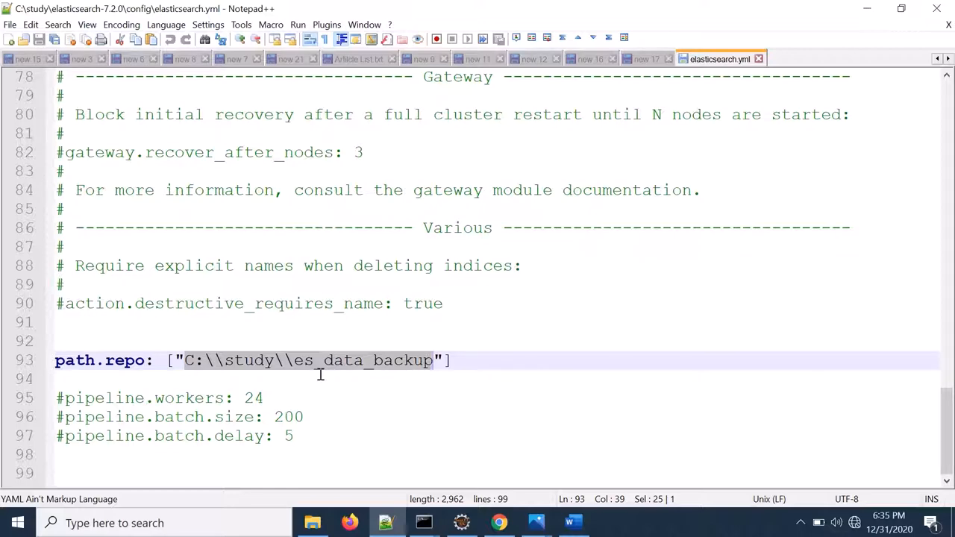
pyautogui.moveTo(425, 242)
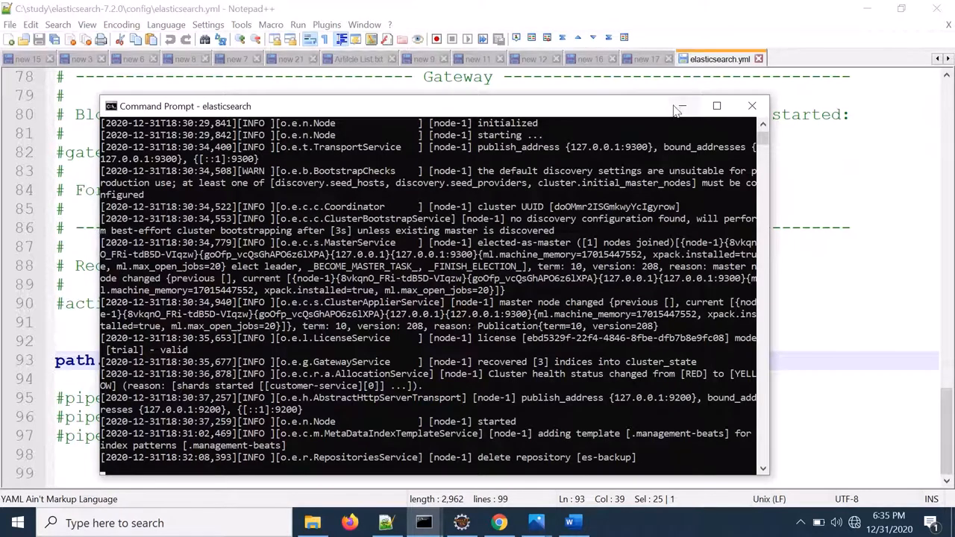
# - Briefly check the Elasticsearch console window, then bring up Kibana in the browser
pyautogui.click(423, 523)
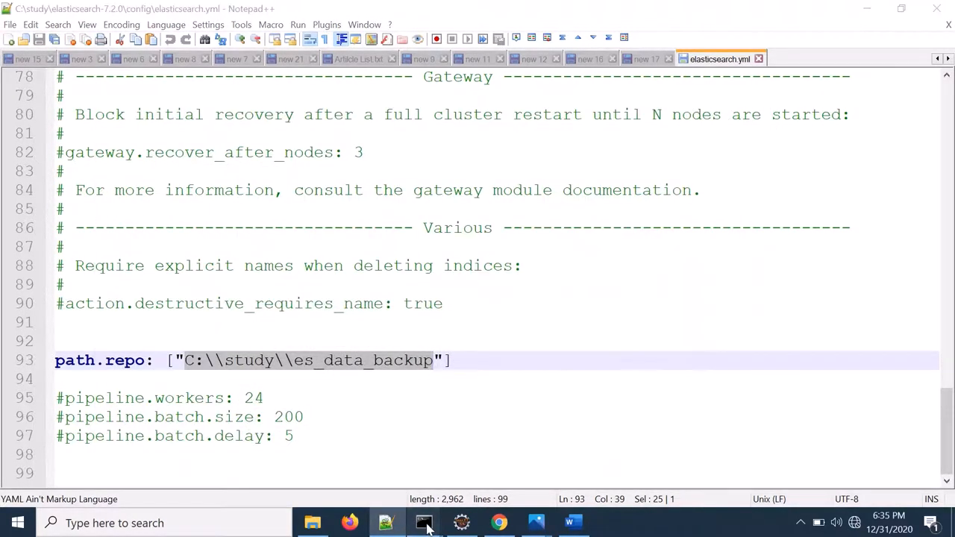
pyautogui.click(424, 522)
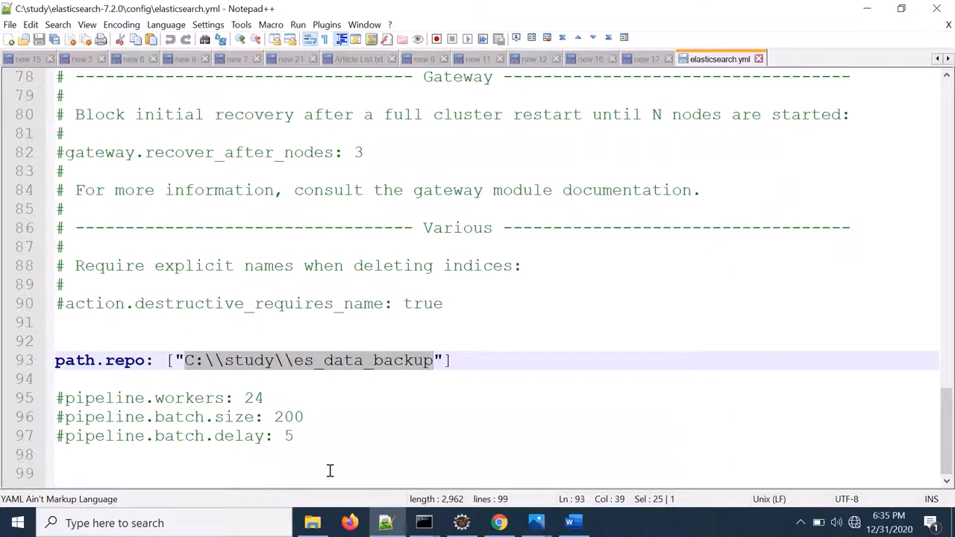
pyautogui.click(499, 522)
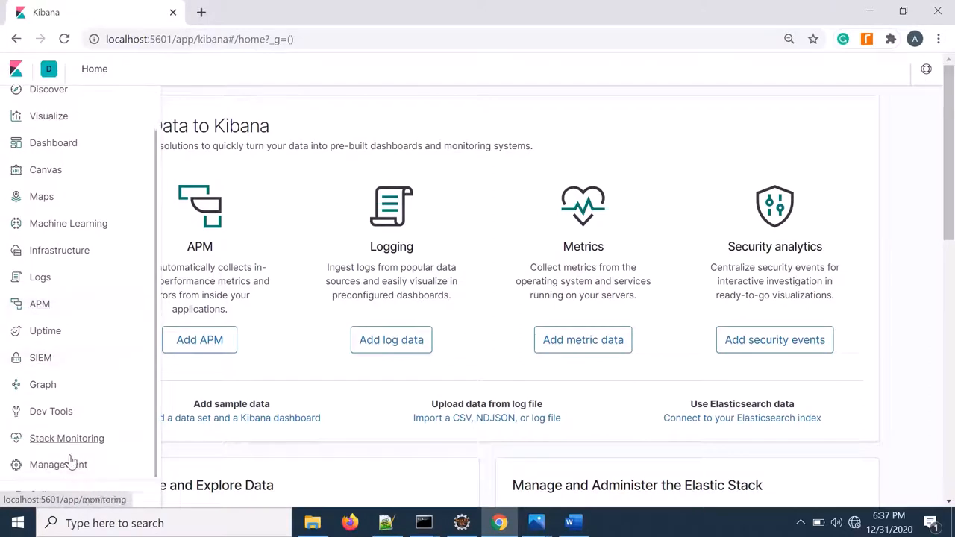
# - Navigate via Management to the Snapshot Repositories page, which lists no repositories
pyautogui.click(56, 464)
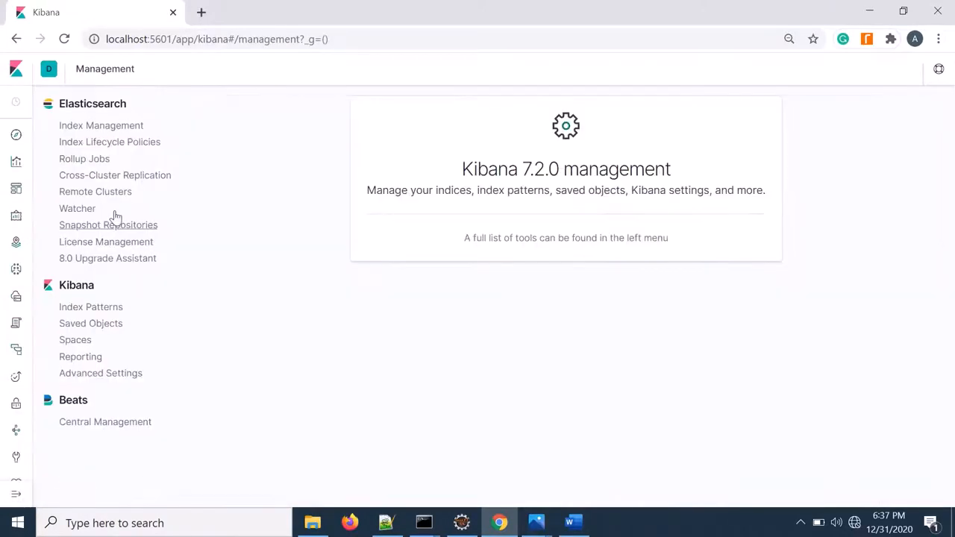
pyautogui.moveTo(101, 230)
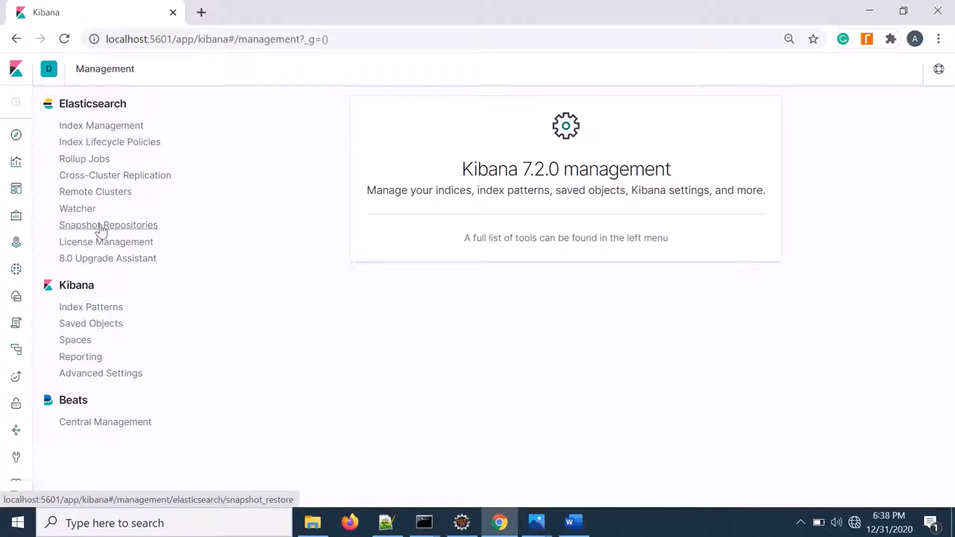
pyautogui.click(107, 224)
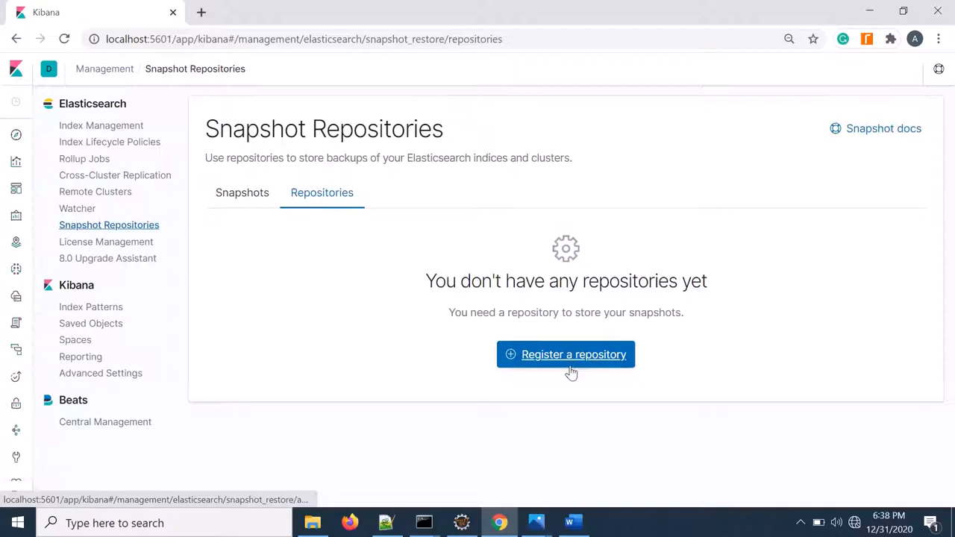
# - Register a new repository named es-backup of type Shared file system and continue to its settings
pyautogui.click(566, 355)
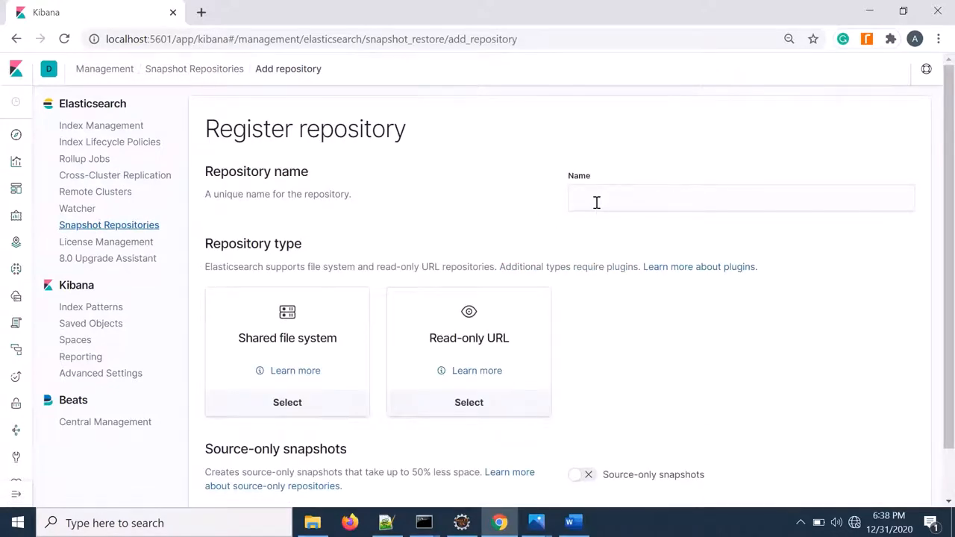
pyautogui.write('es-backup')
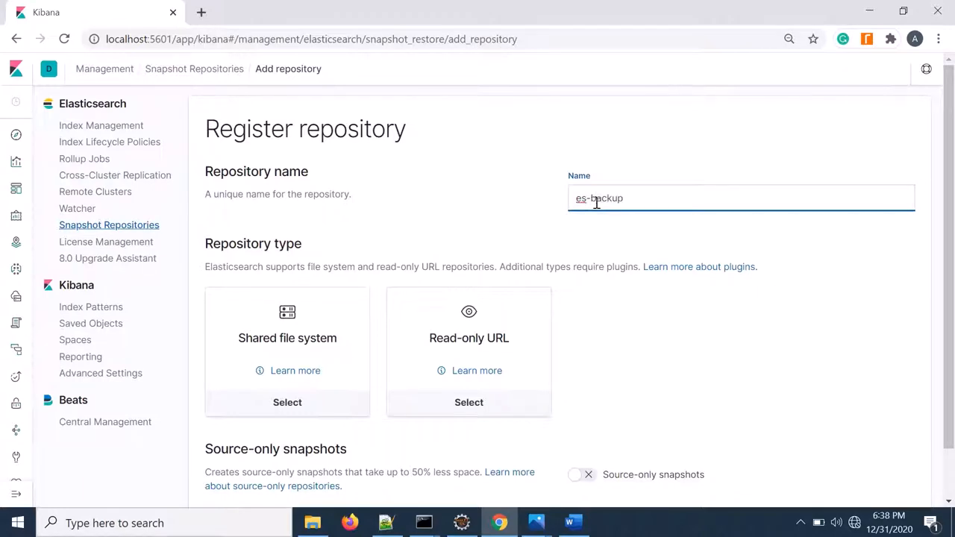
pyautogui.scroll(-3)
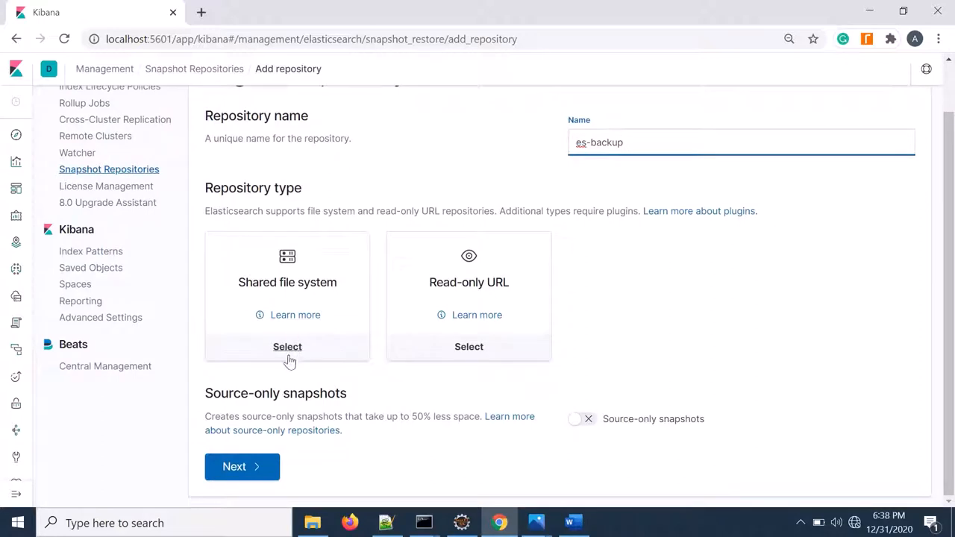
pyautogui.click(286, 346)
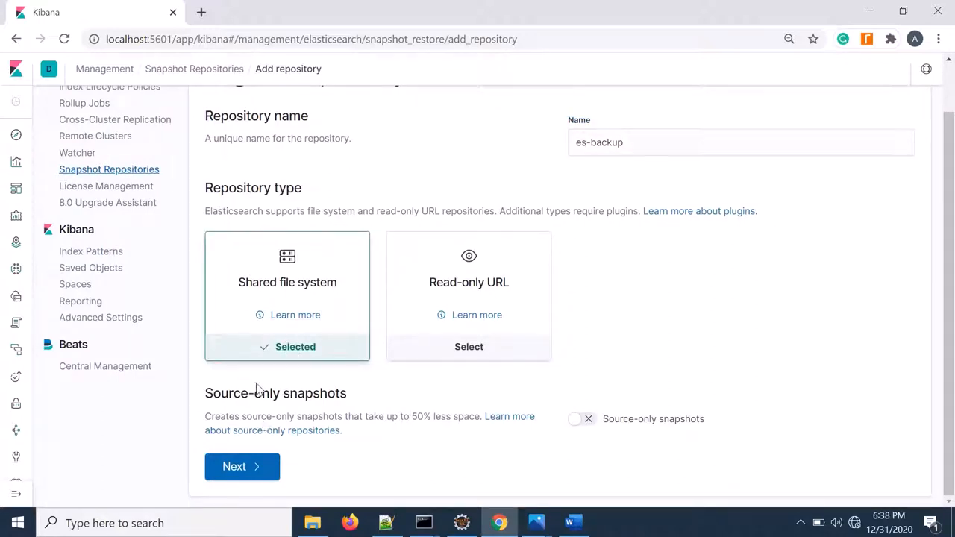
pyautogui.click(242, 465)
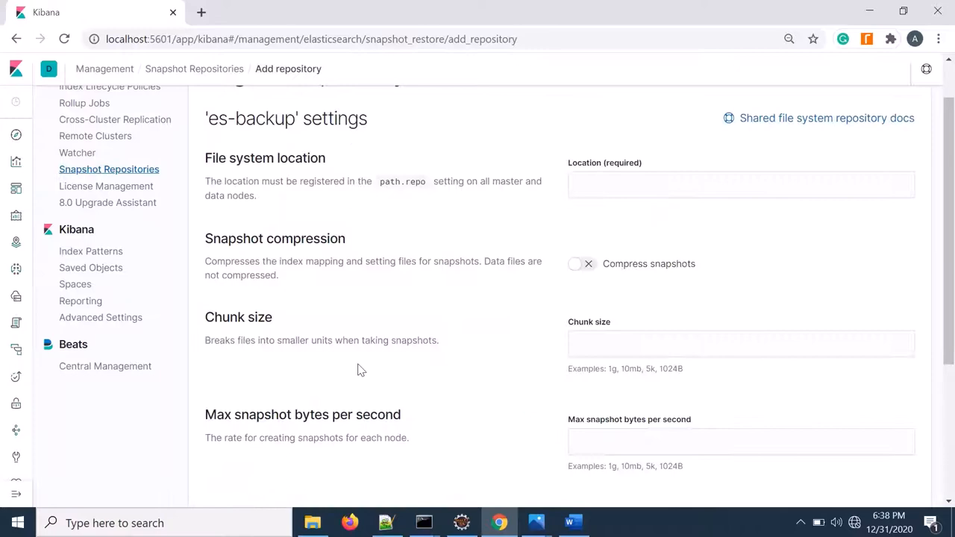
# - Copy the path.repo value from Notepad++ into the Location field as C:\study\es_data_backup
pyautogui.click(740, 184)
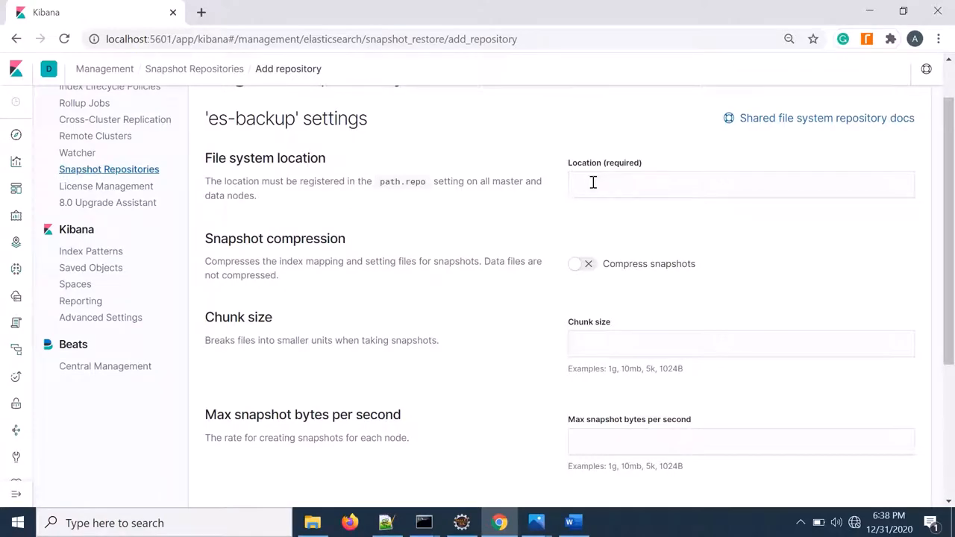
pyautogui.click(385, 522)
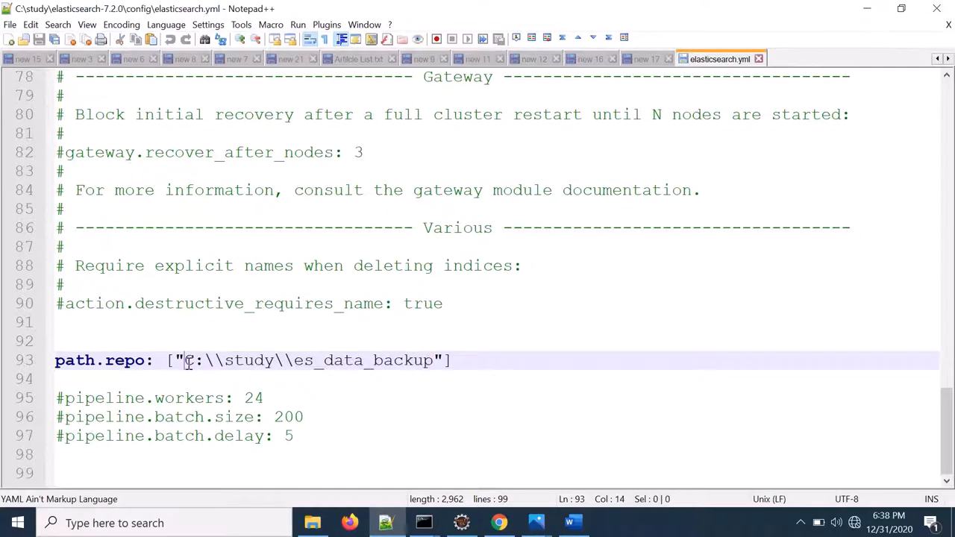
pyautogui.moveTo(182, 360); pyautogui.dragTo(435, 359)
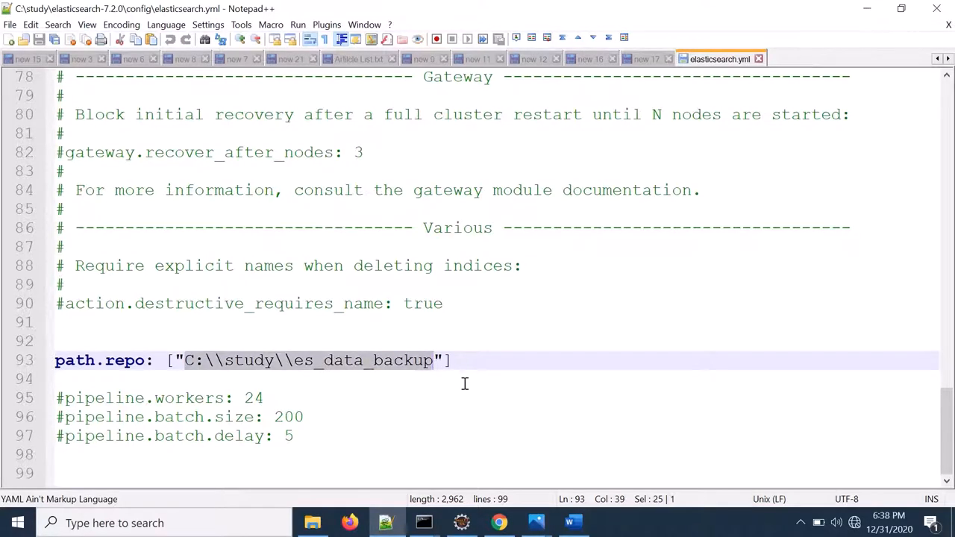
pyautogui.click(498, 523)
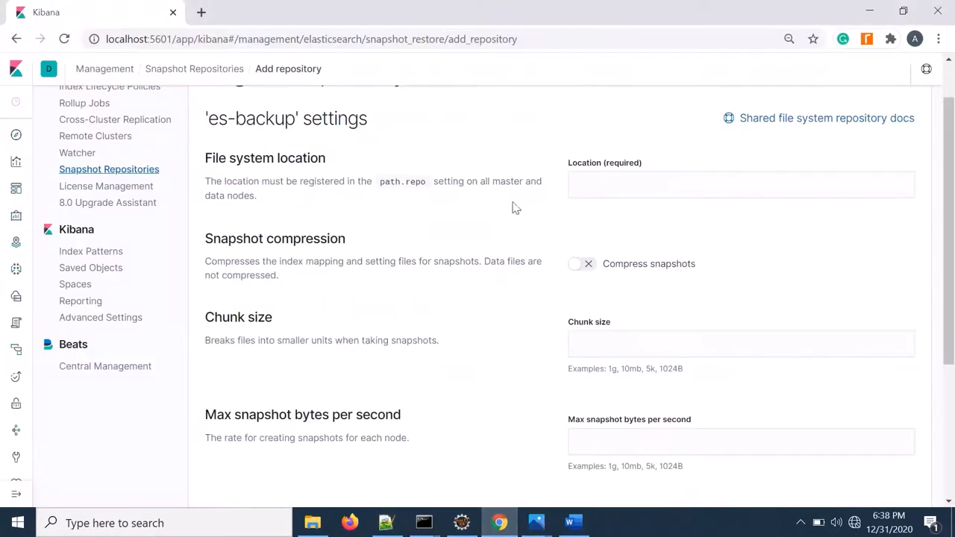
pyautogui.write('C:\\\\study\\\\es_data_backup')
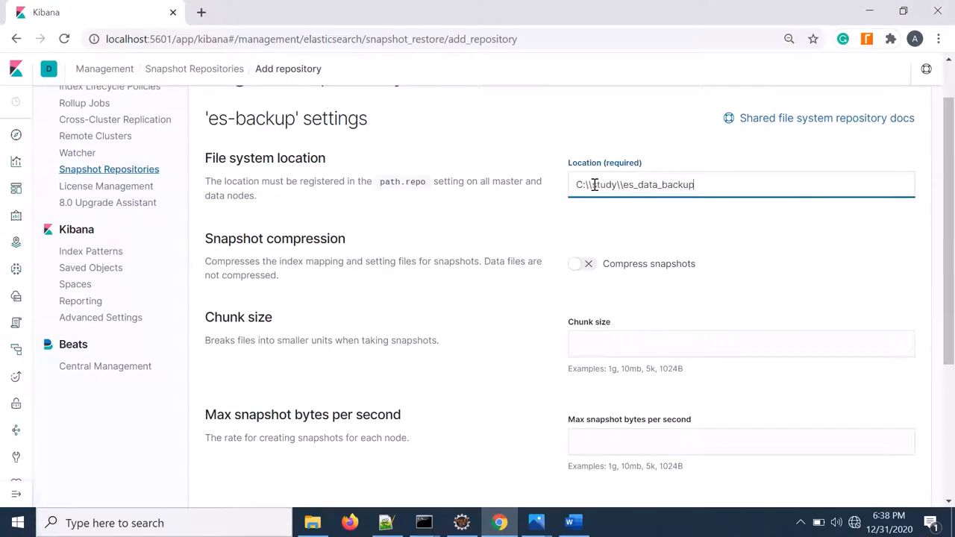
# - Review the remaining es-backup repository settings, leaving them at defaults
pyautogui.scroll(-3)
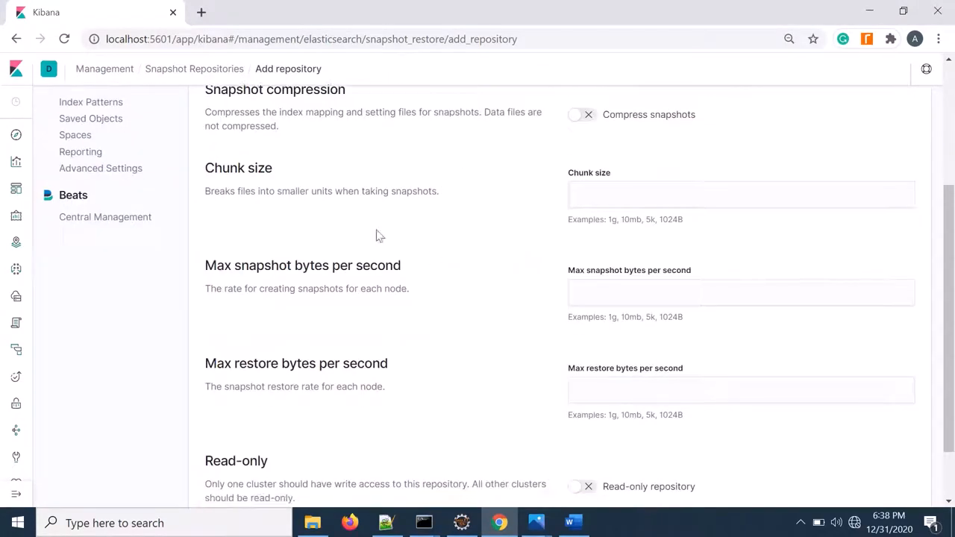
pyautogui.scroll(3)
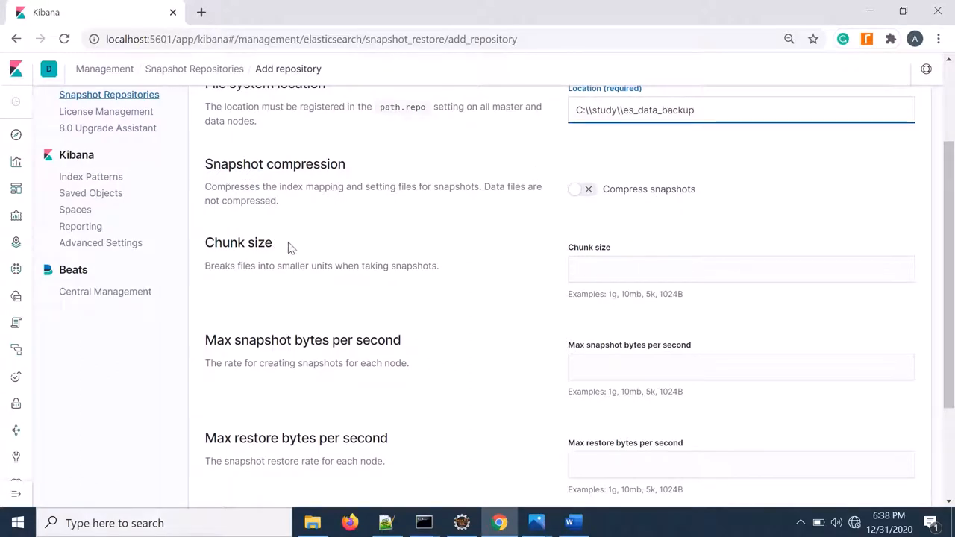
pyautogui.scroll(-3)
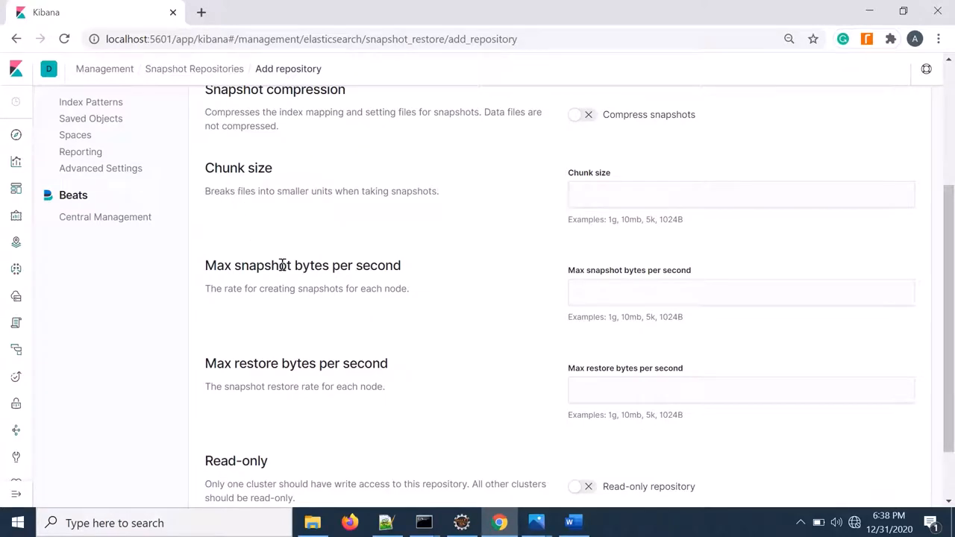
pyautogui.moveTo(327, 293)
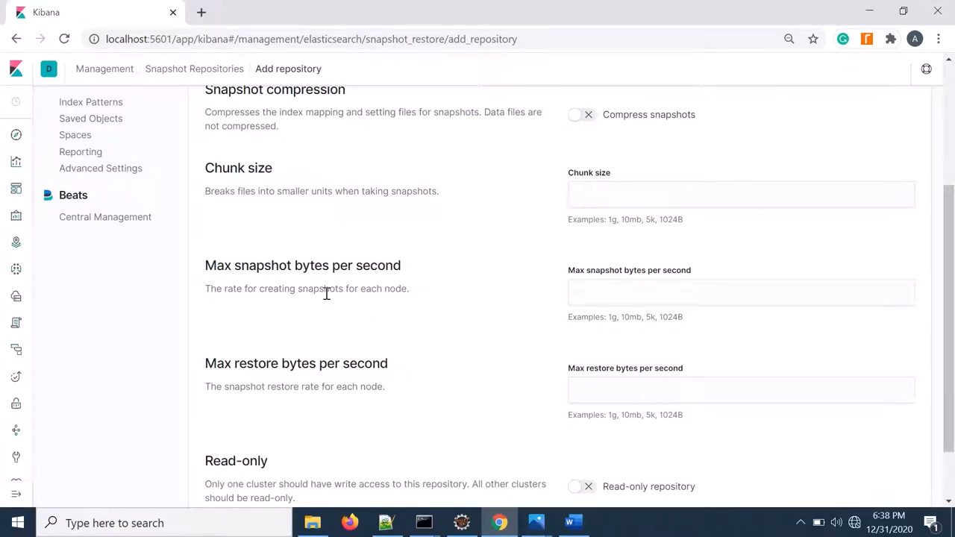
pyautogui.scroll(-3)
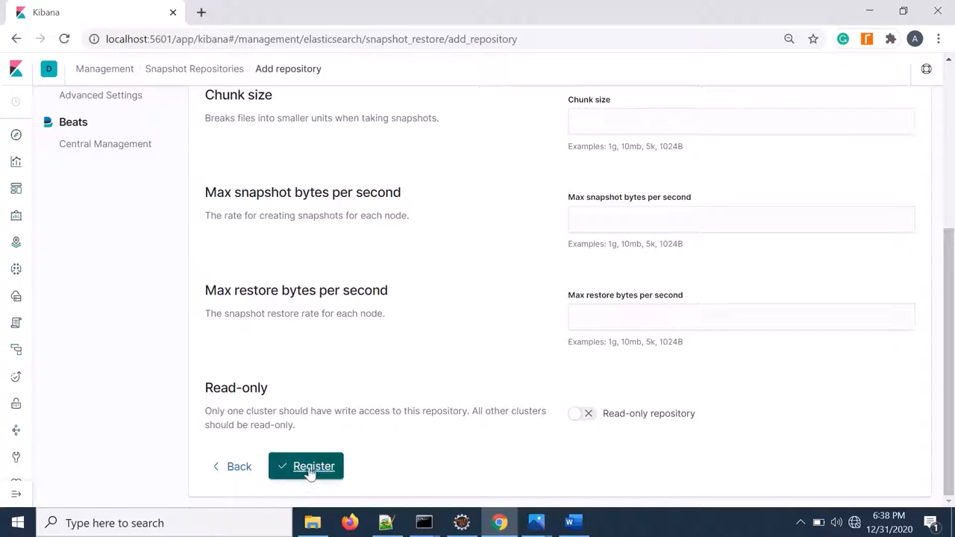
# - Register es-backup and verify the repository shows as connected
pyautogui.click(305, 465)
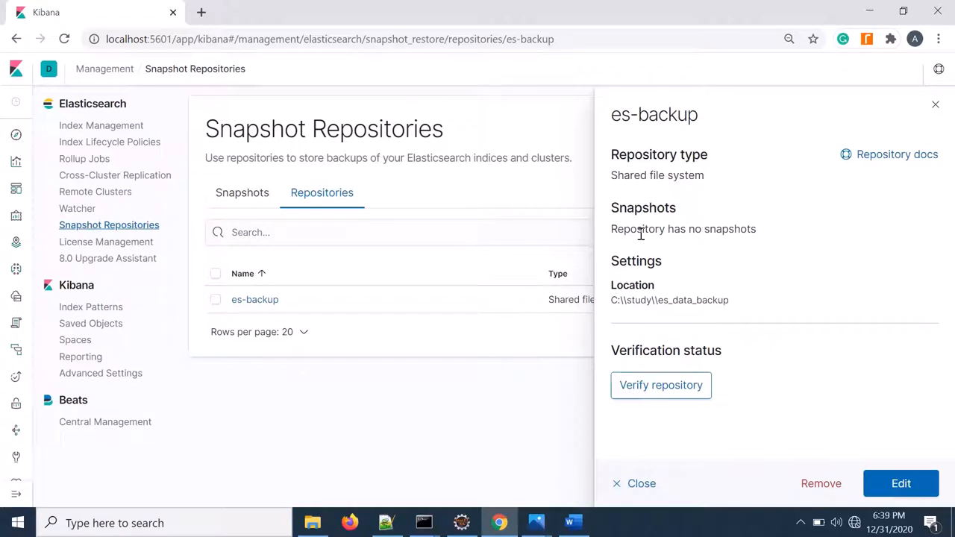
pyautogui.moveTo(661, 385)
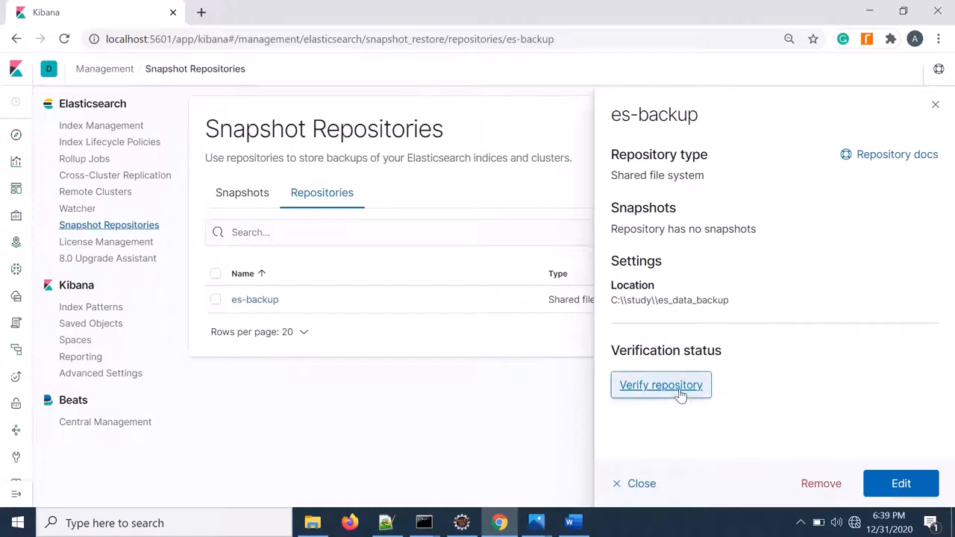
pyautogui.click(660, 385)
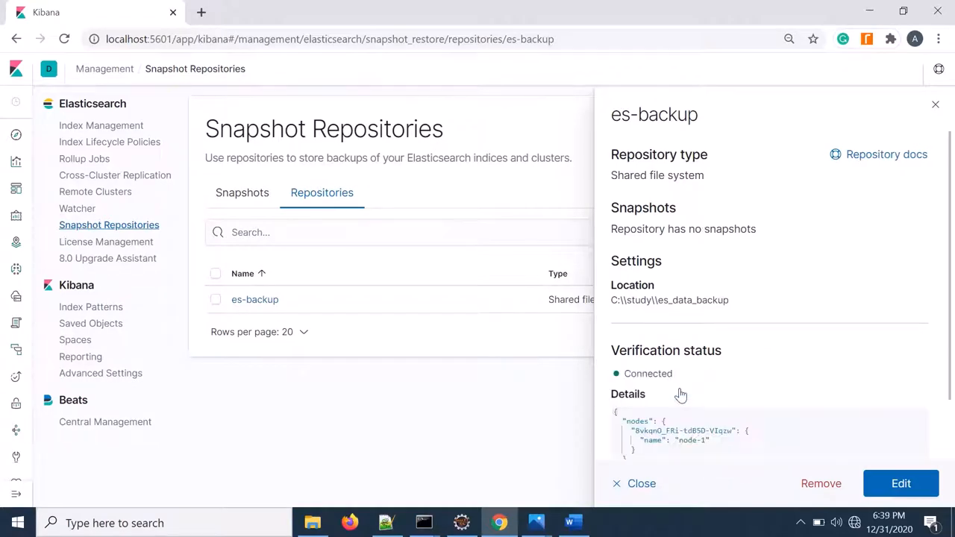
pyautogui.scroll(-3)
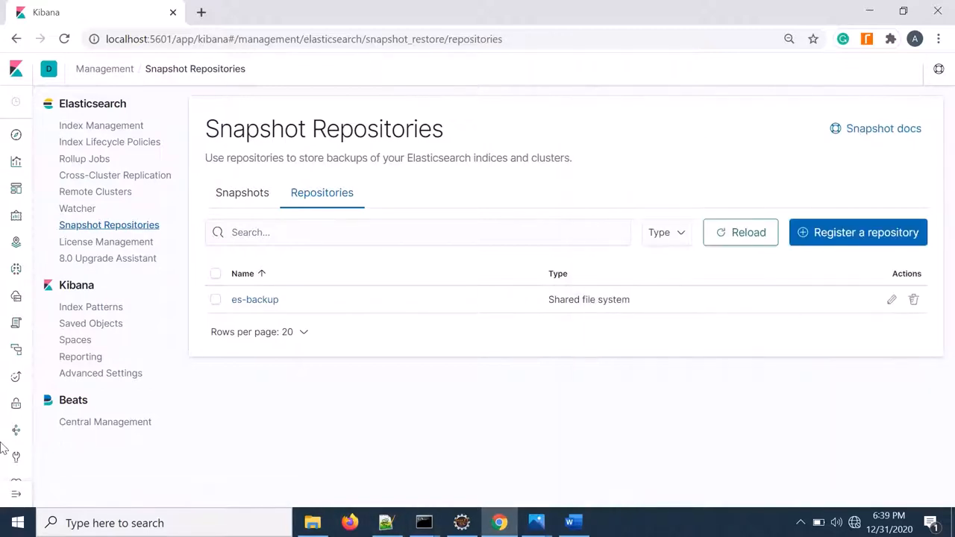
pyautogui.moveTo(492, 197)
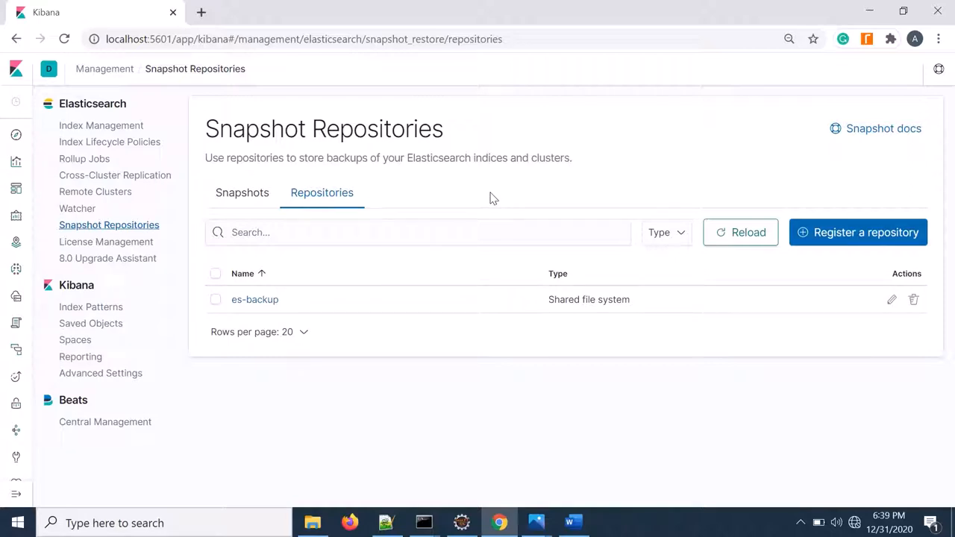
pyautogui.moveTo(502, 188)
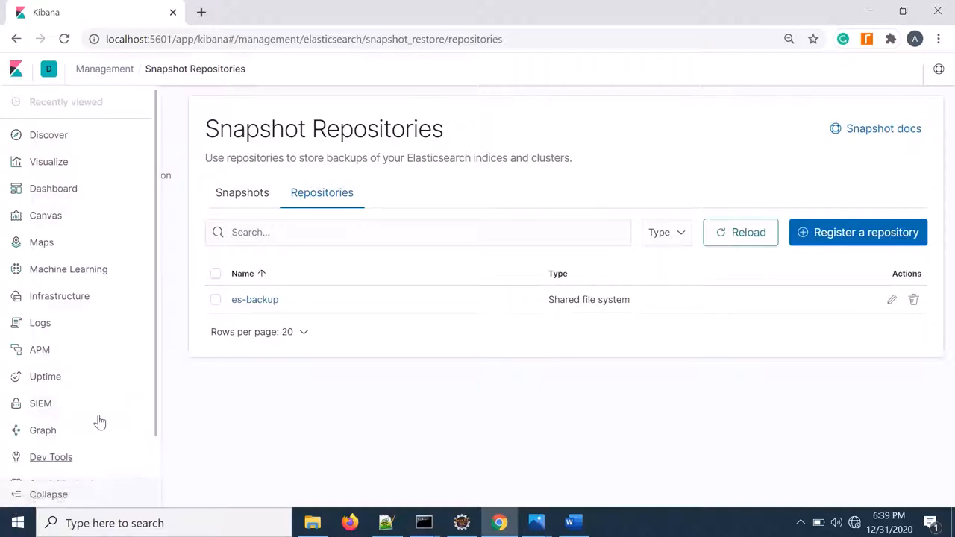
# - Run PUT /_snapshot/es-backup/mydata in the Dev Tools console and get accepted: true
pyautogui.click(51, 412)
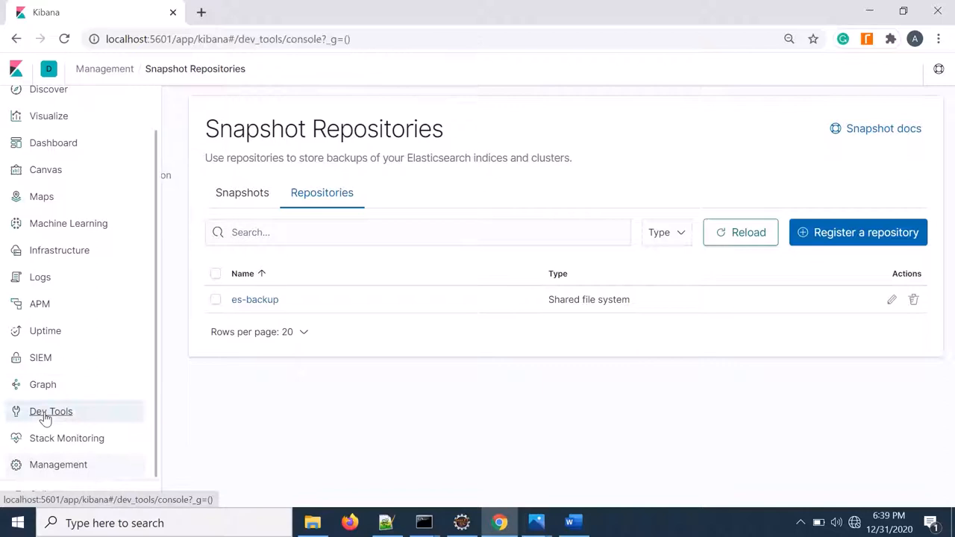
pyautogui.click(51, 411)
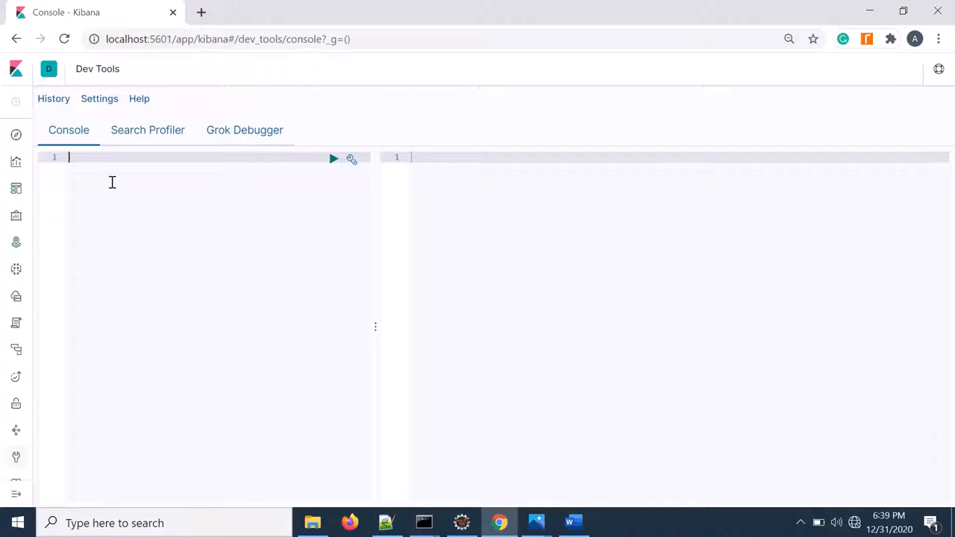
pyautogui.write('PUT')
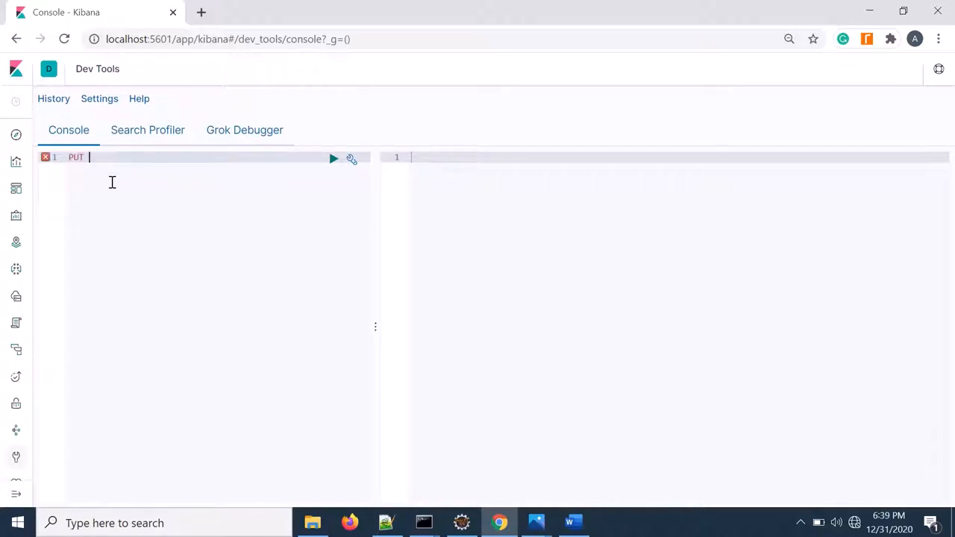
pyautogui.write('/_san')
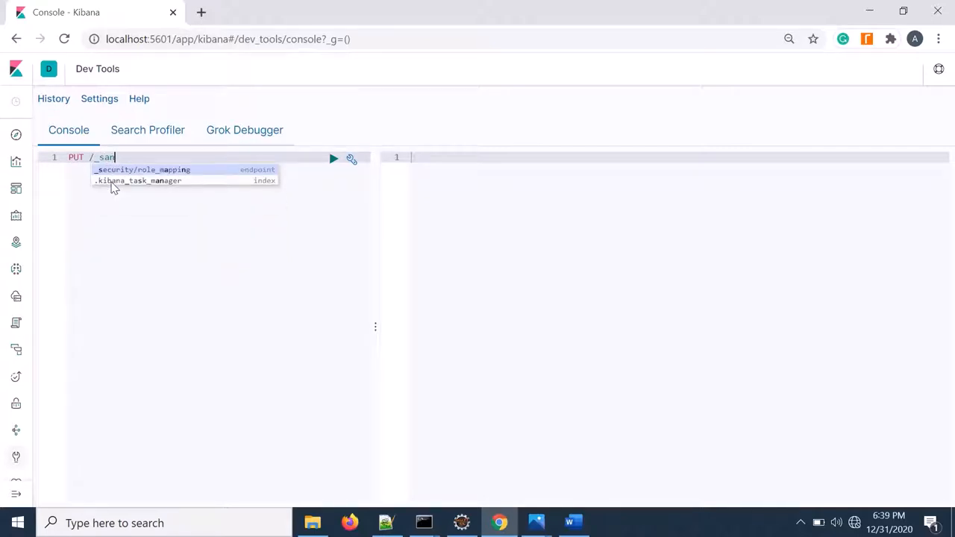
pyautogui.press('Backspace')
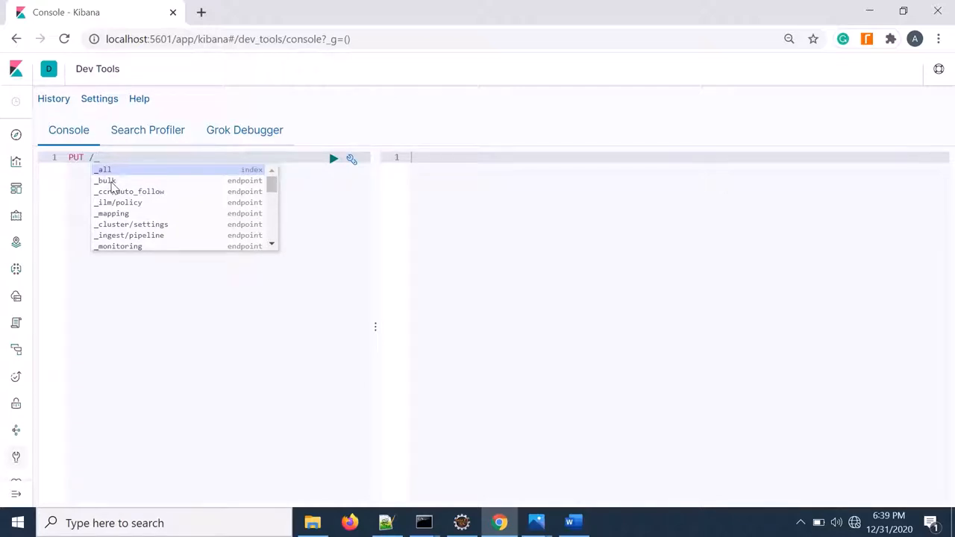
pyautogui.write('snapshot')
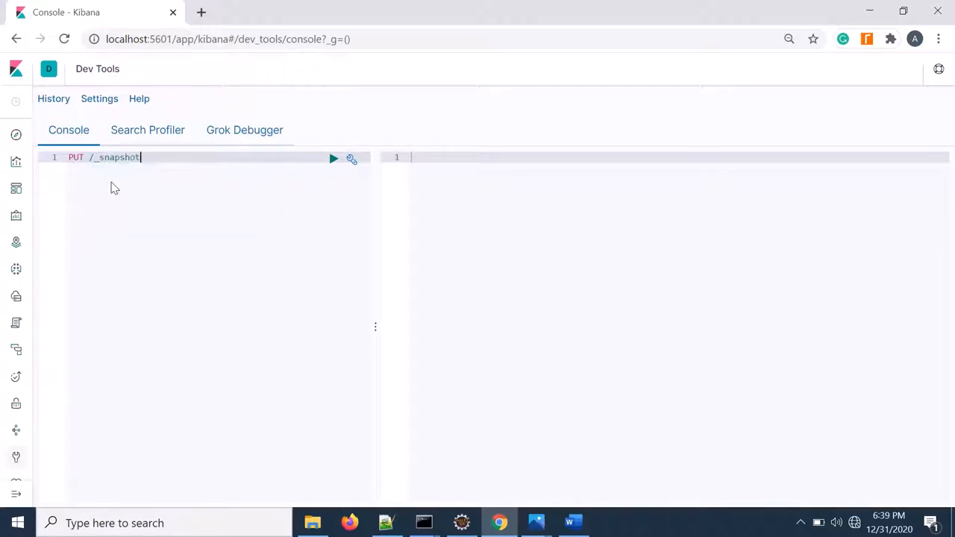
pyautogui.write('/')
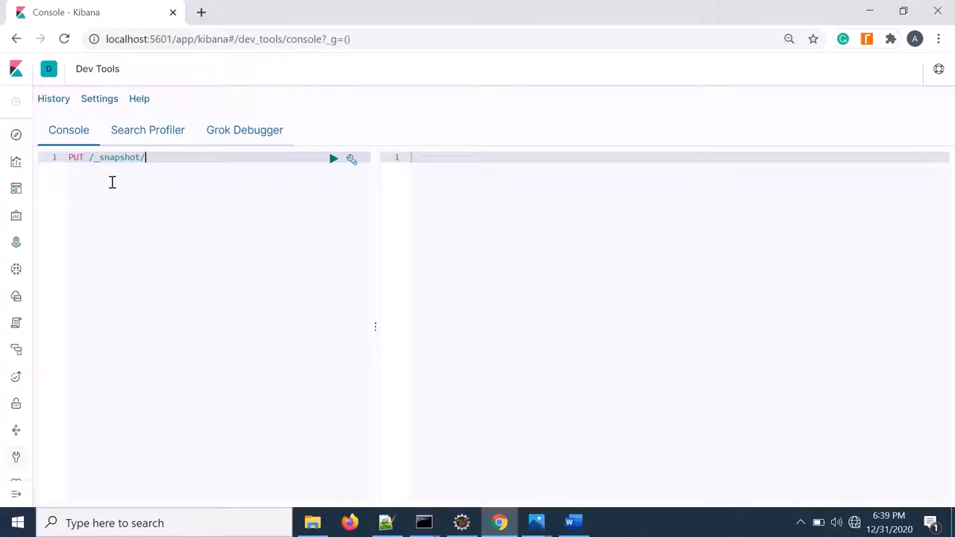
pyautogui.write('es')
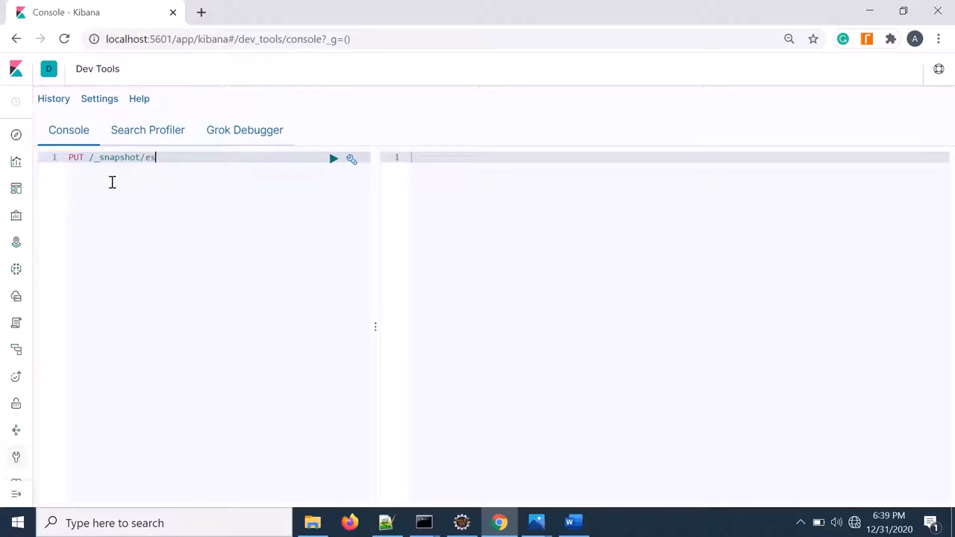
pyautogui.write('-bac')
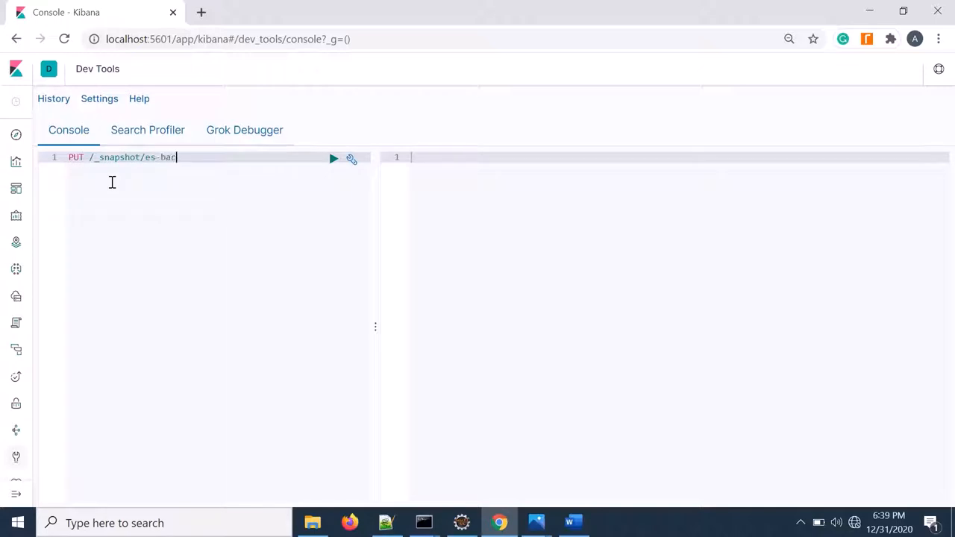
pyautogui.write('kup')
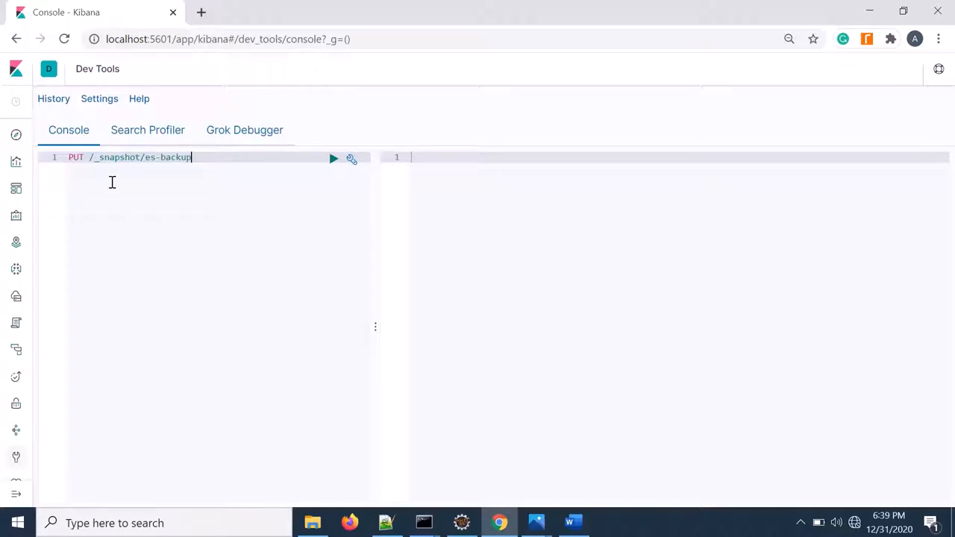
pyautogui.write('/')
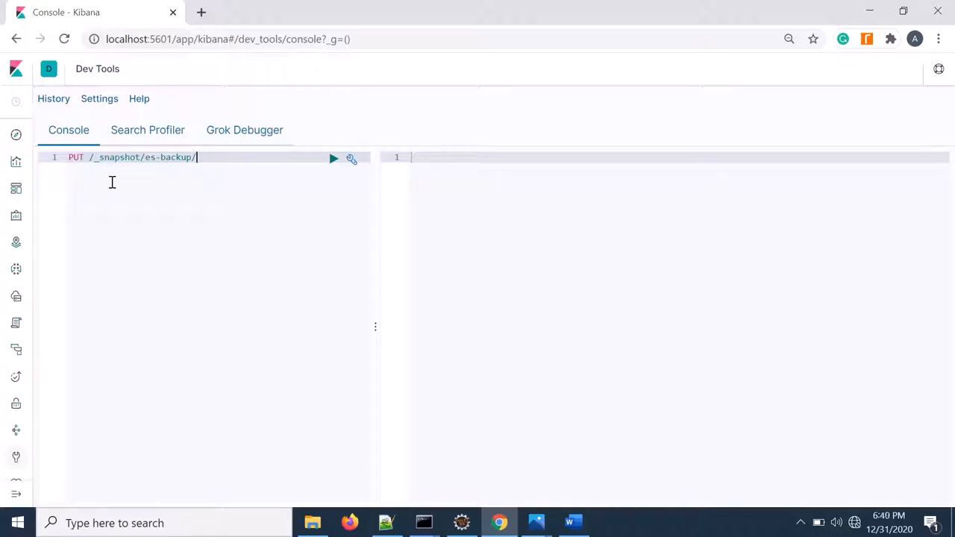
pyautogui.write('my')
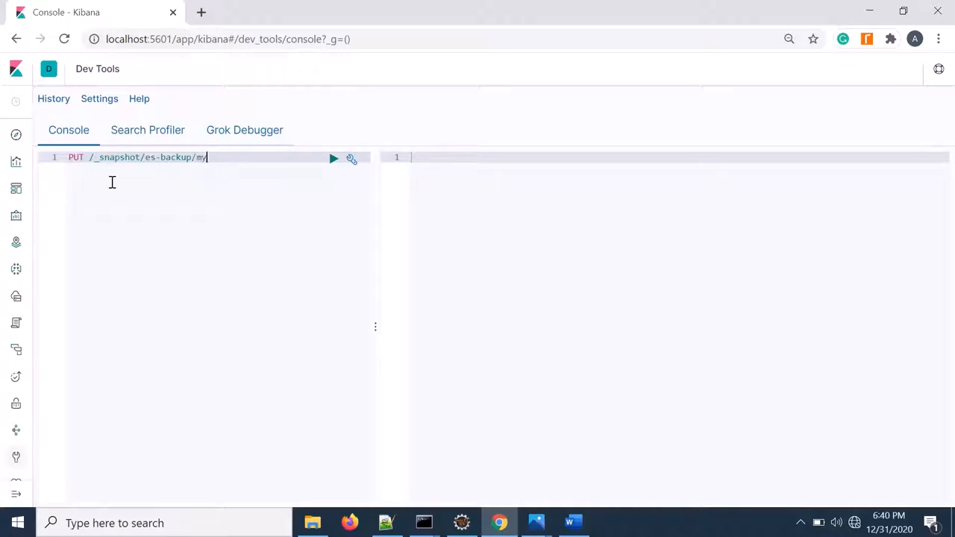
pyautogui.write('data')
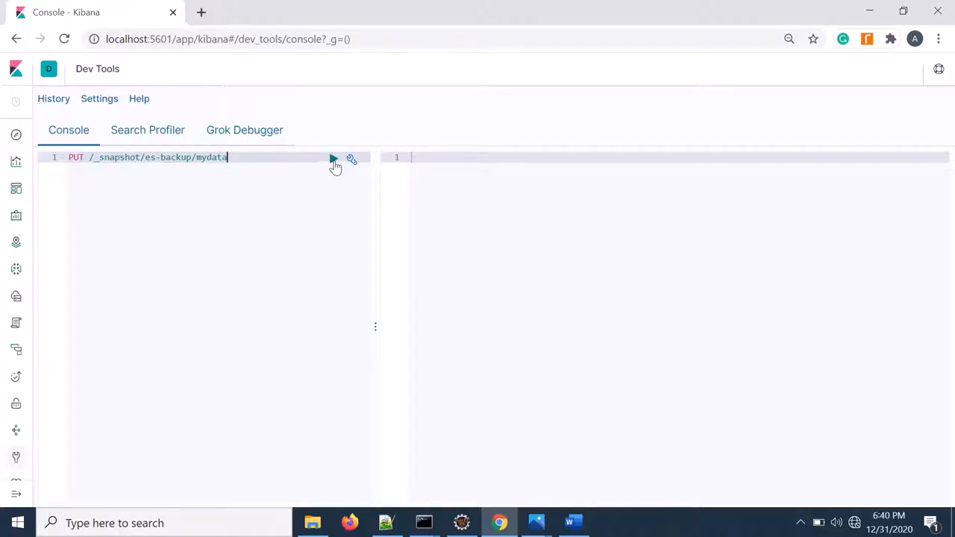
pyautogui.click(334, 158)
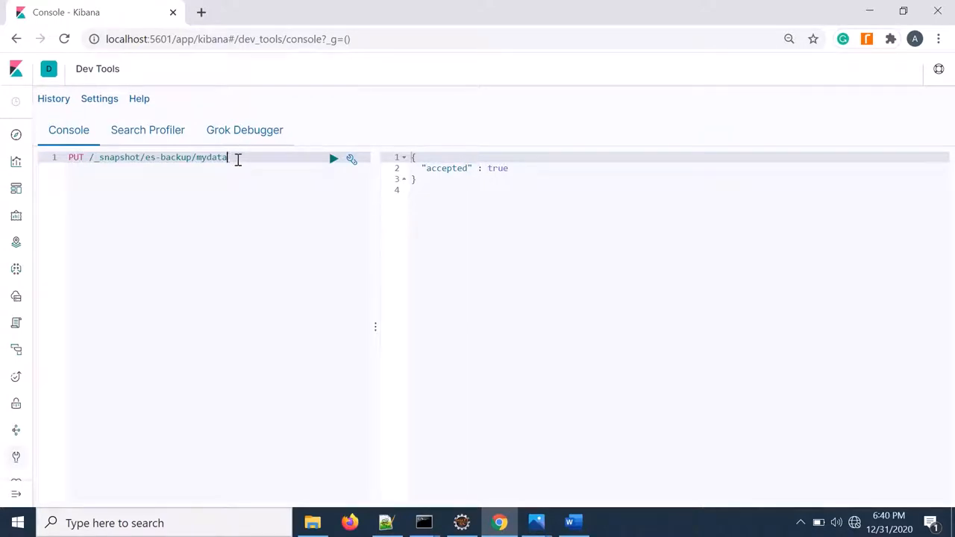
pyautogui.moveTo(259, 208)
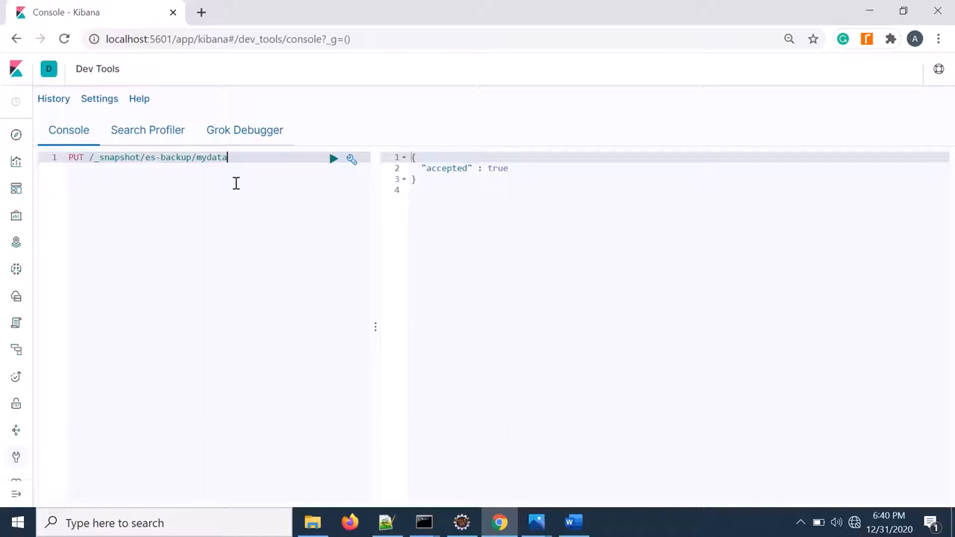
pyautogui.moveTo(375, 239)
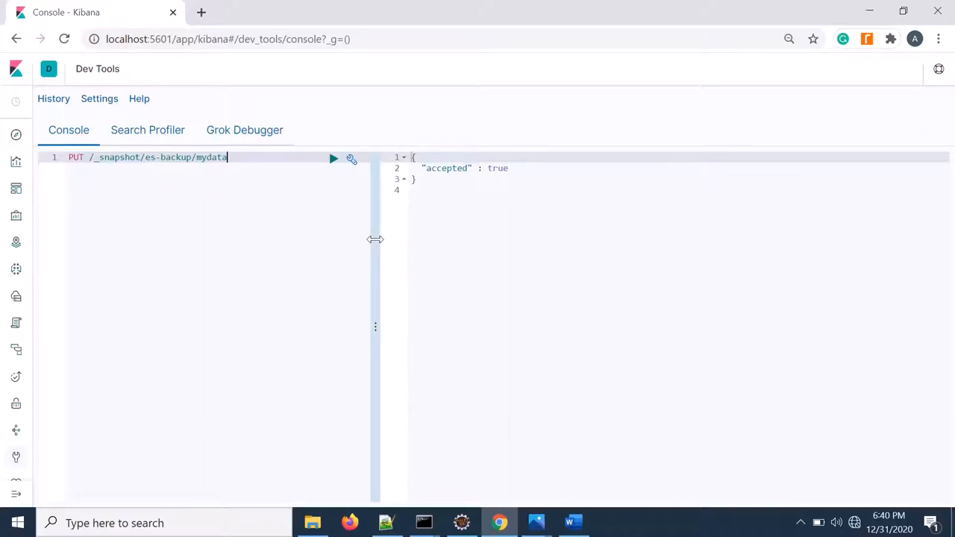
# - Change the request to GET /_snapshot/es-backup/_all and run it
pyautogui.press('Backspace')
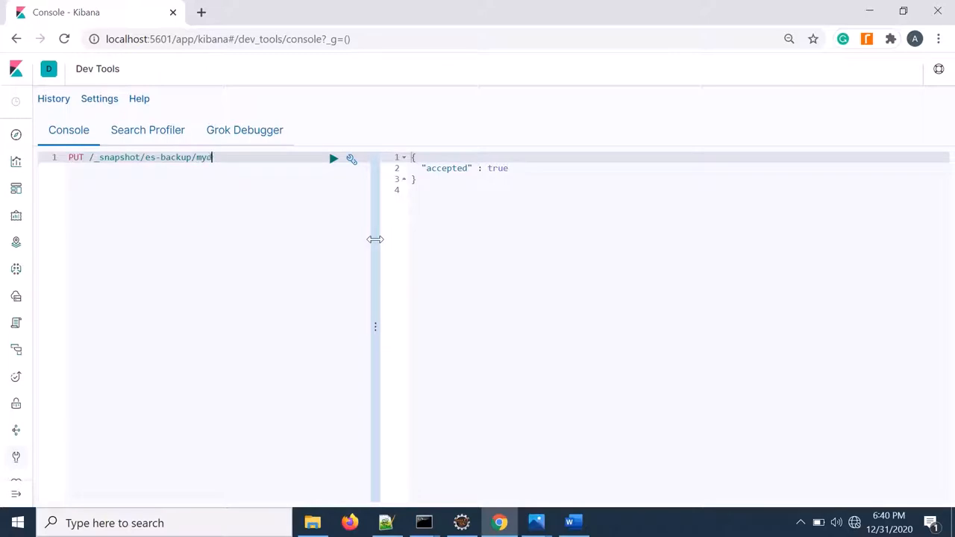
pyautogui.press('Backspace')
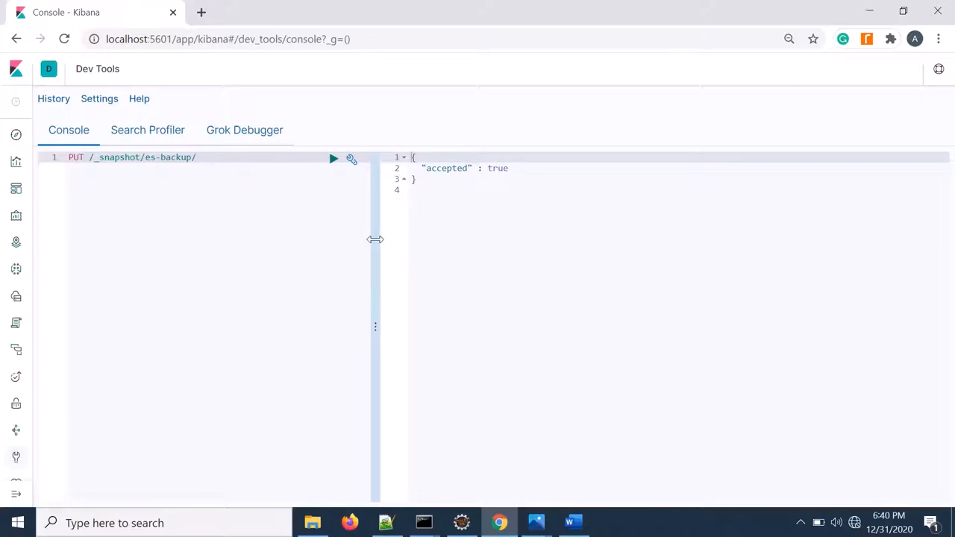
pyautogui.write('_all')
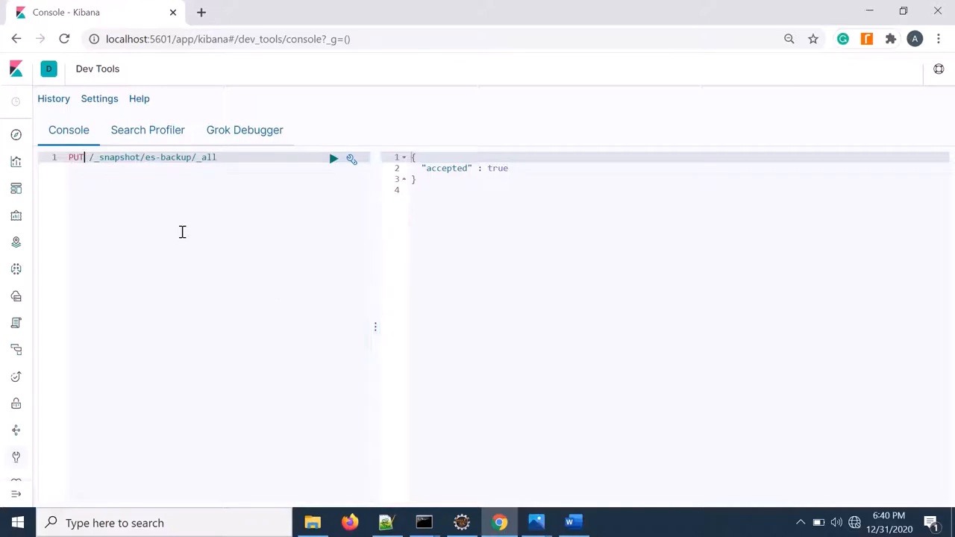
pyautogui.write('GET')
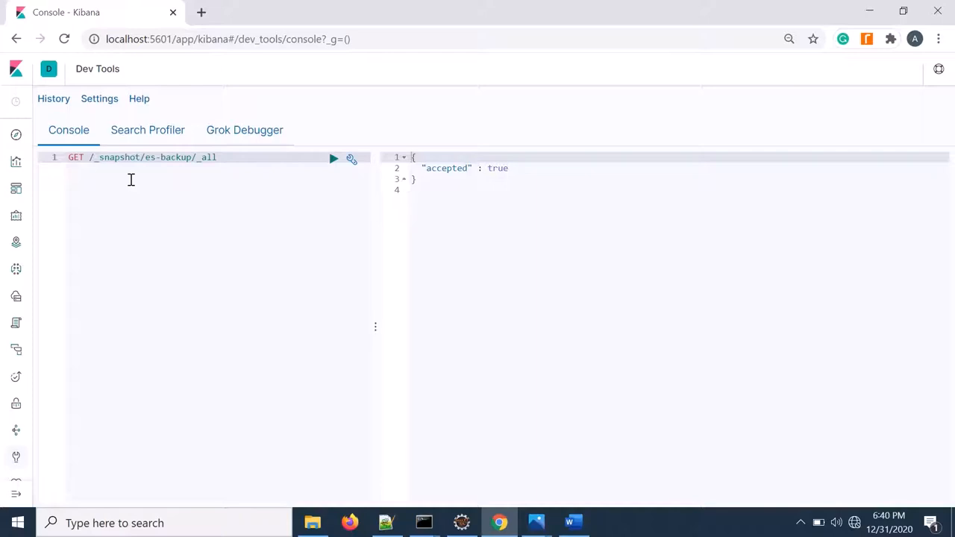
pyautogui.click(335, 158)
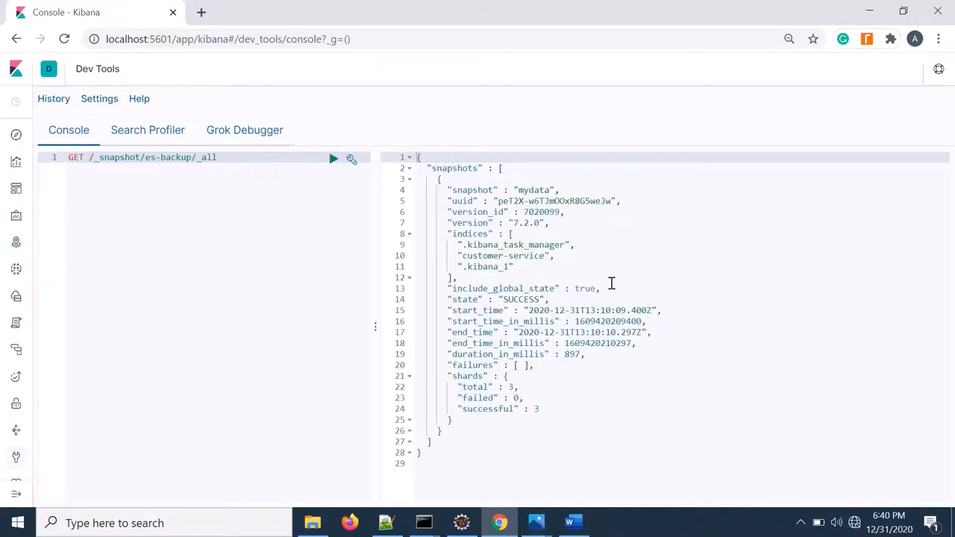
pyautogui.moveTo(528, 189)
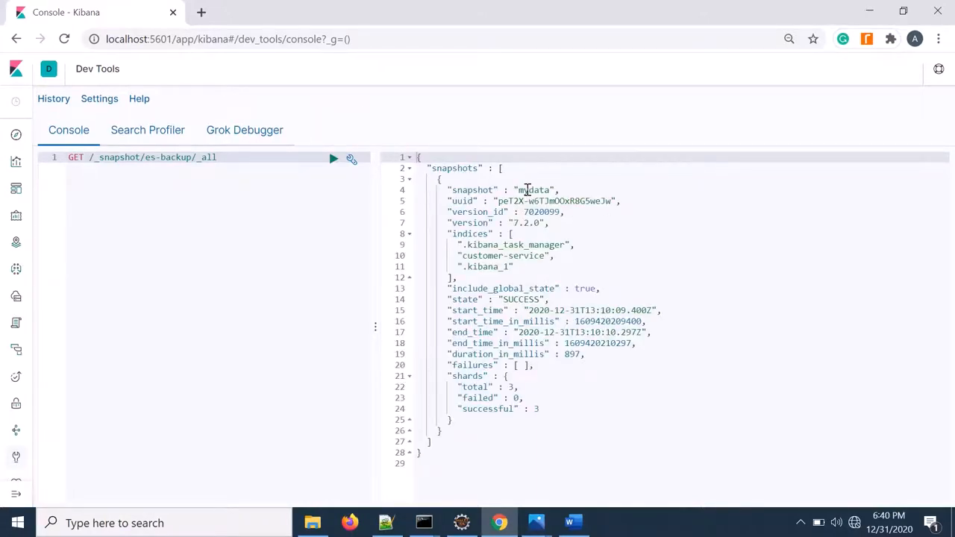
# - Highlight the mydata snapshot and its .kibana_1 index in the SUCCESS response
pyautogui.doubleClick(534, 190)
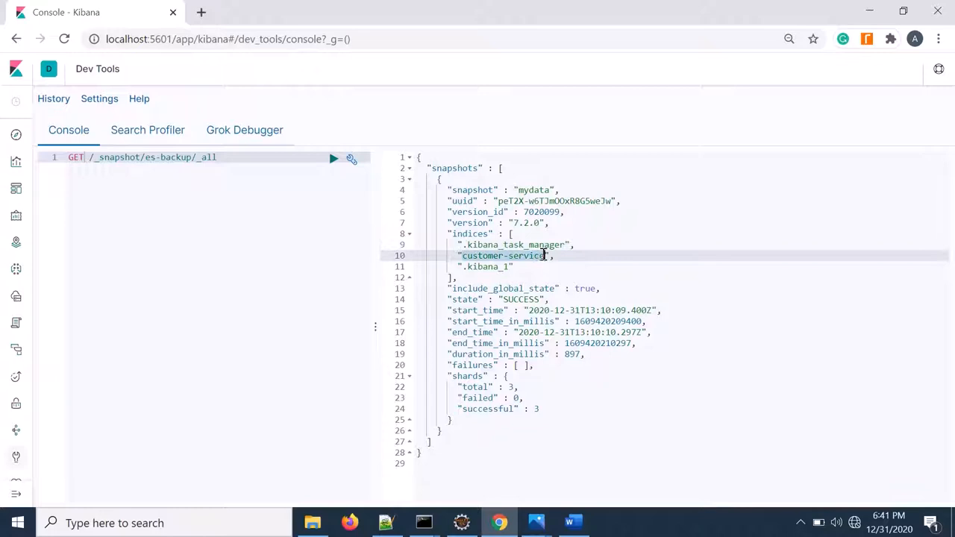
pyautogui.click(510, 265)
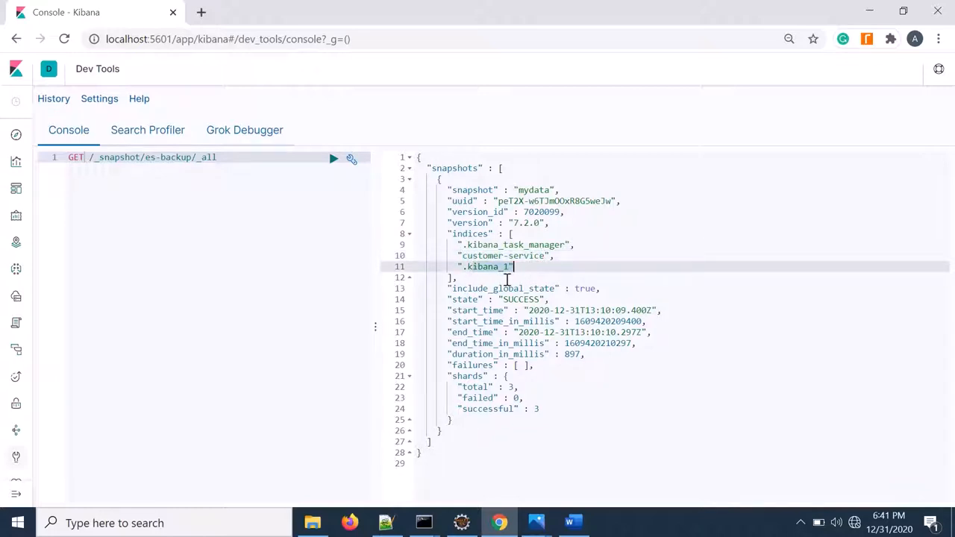
pyautogui.moveTo(530, 189)
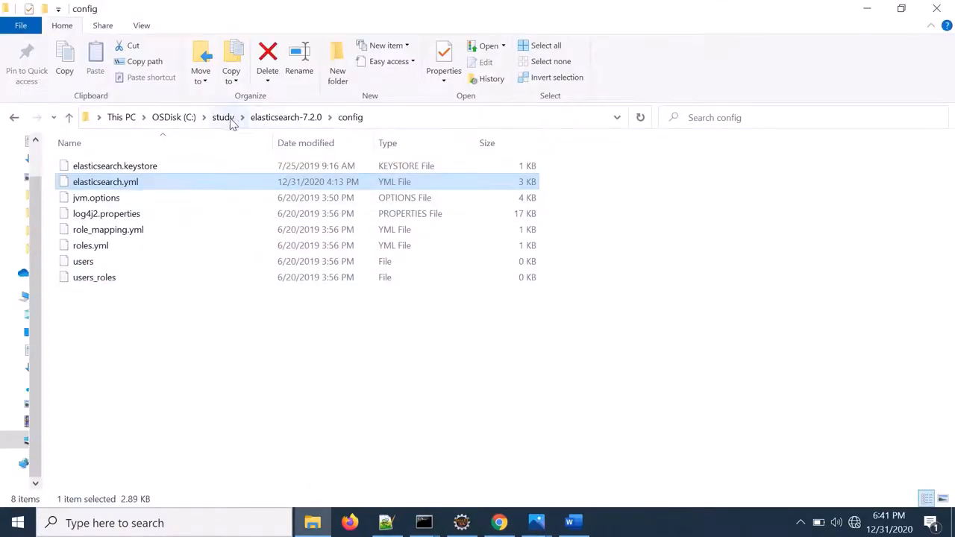
# - Browse to study\es_data_backup to see the stored snapshot files, then return to Kibana
pyautogui.click(224, 117)
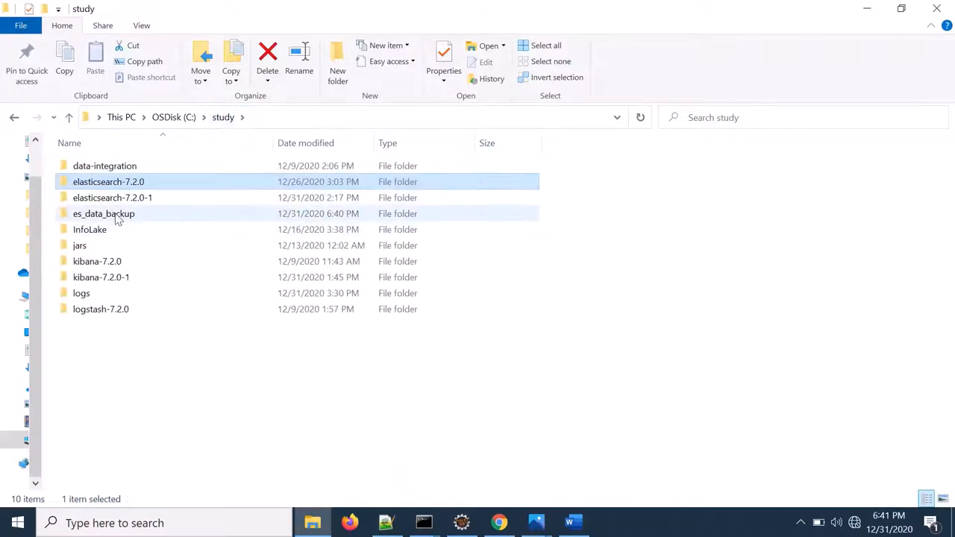
pyautogui.doubleClick(103, 213)
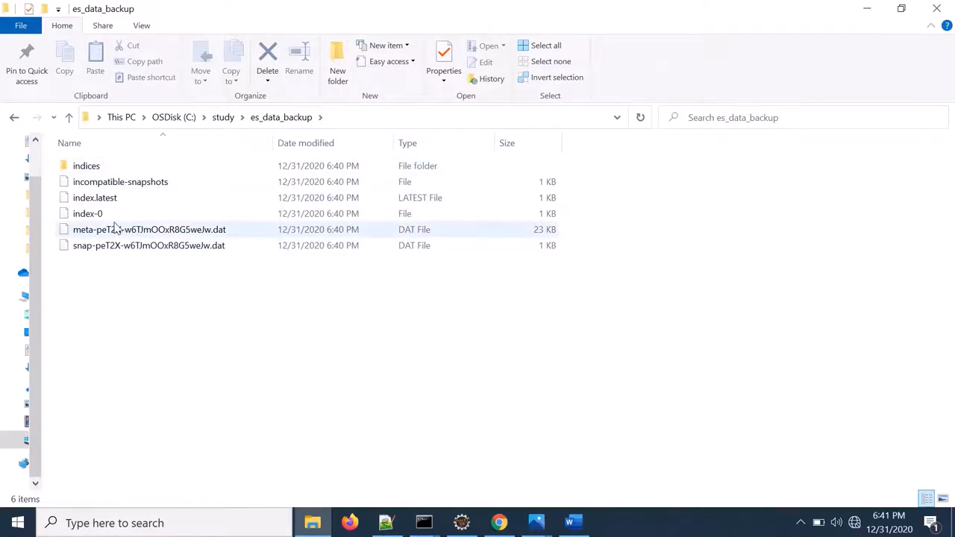
pyautogui.click(164, 331)
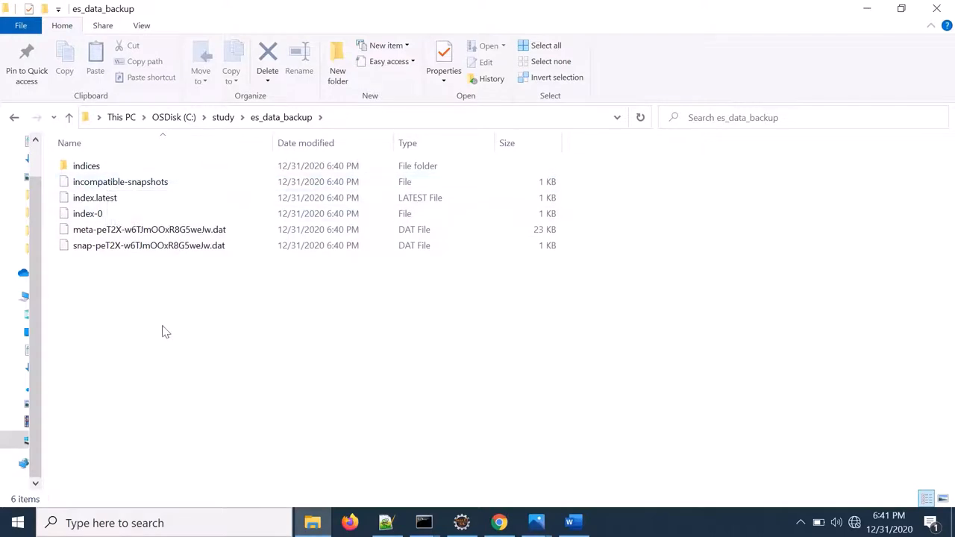
pyautogui.click(224, 116)
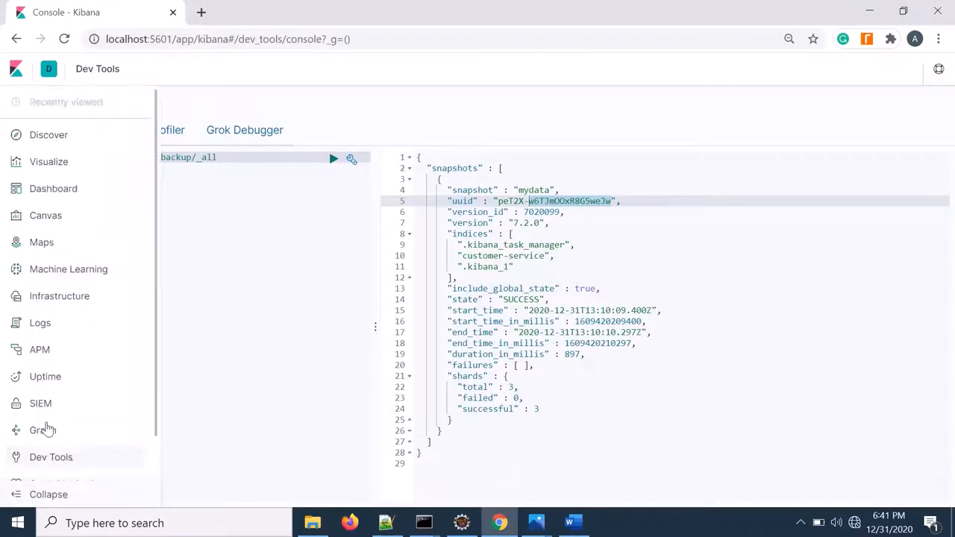
# - Show the es-backup Snapshots tab listing mydata with 3 indices and 3 shards
pyautogui.click(60, 481)
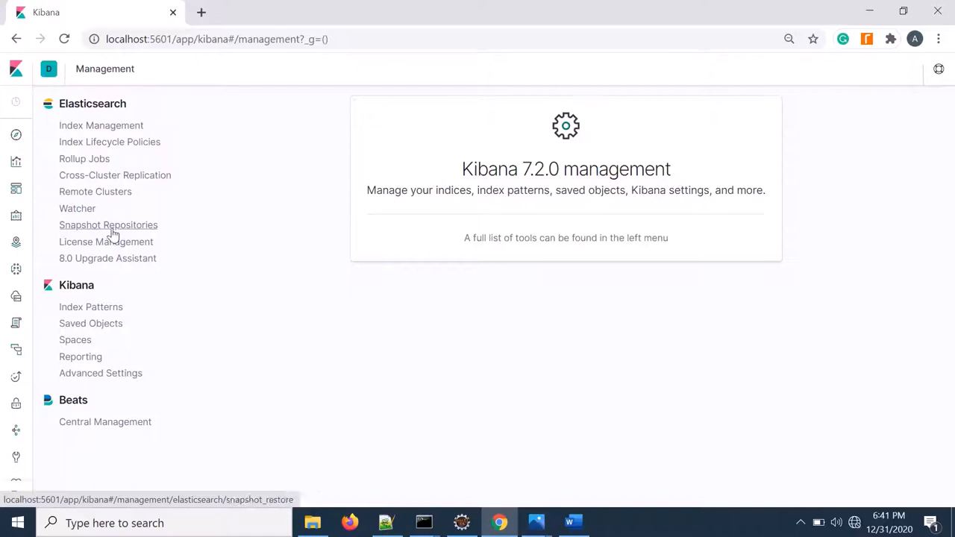
pyautogui.click(107, 223)
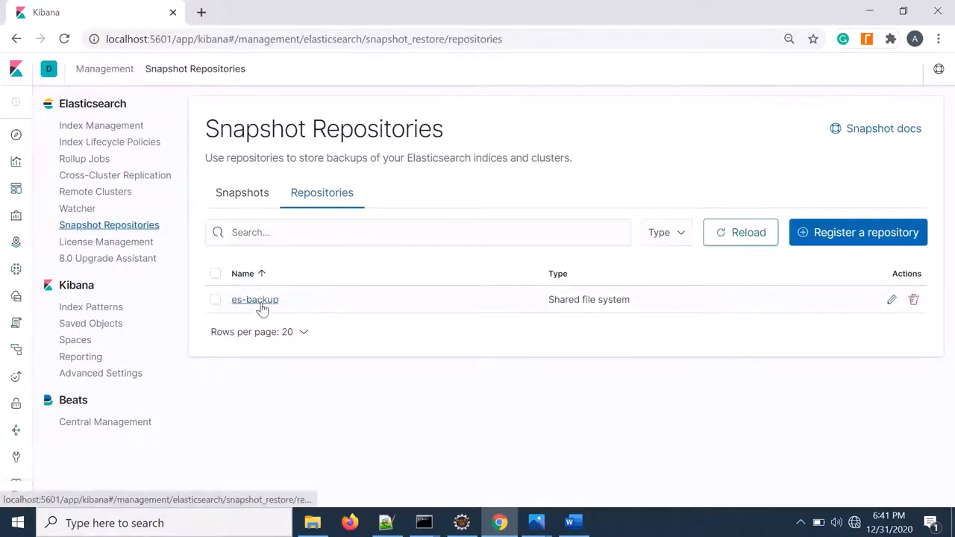
pyautogui.click(241, 193)
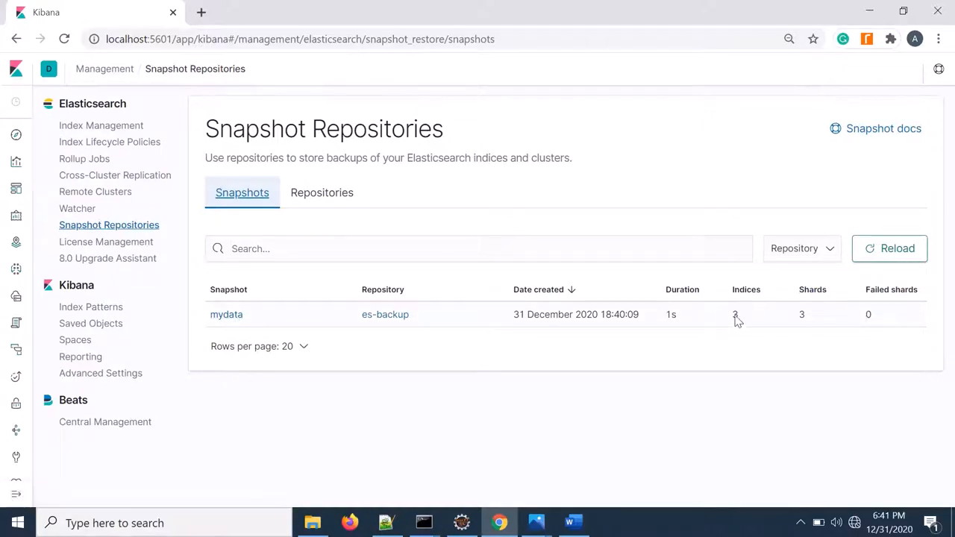
pyautogui.doubleClick(734, 314)
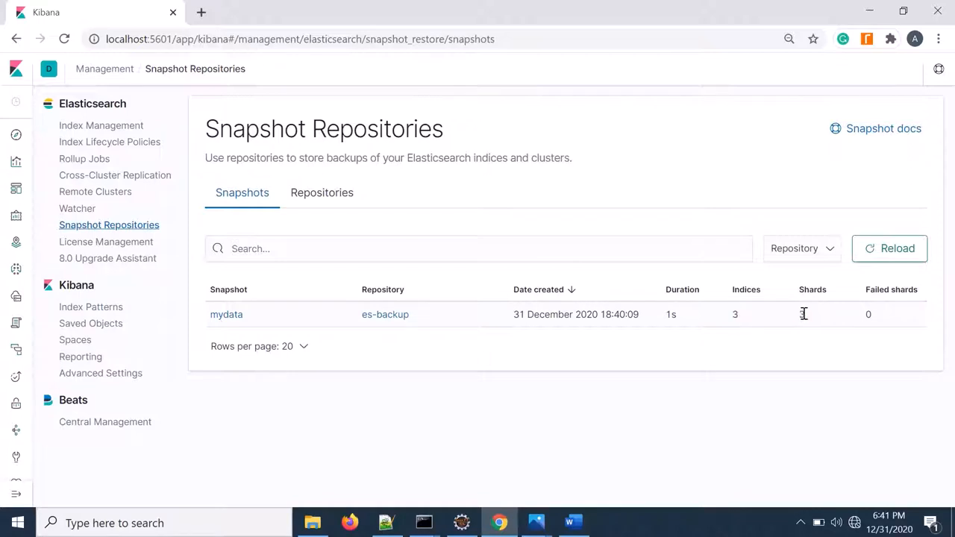
pyautogui.doubleClick(802, 313)
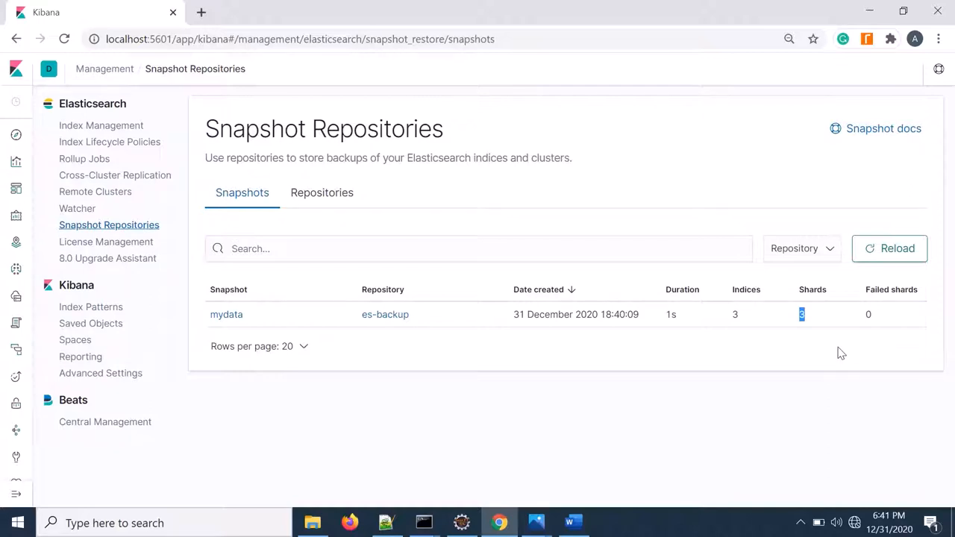
pyautogui.moveTo(427, 228)
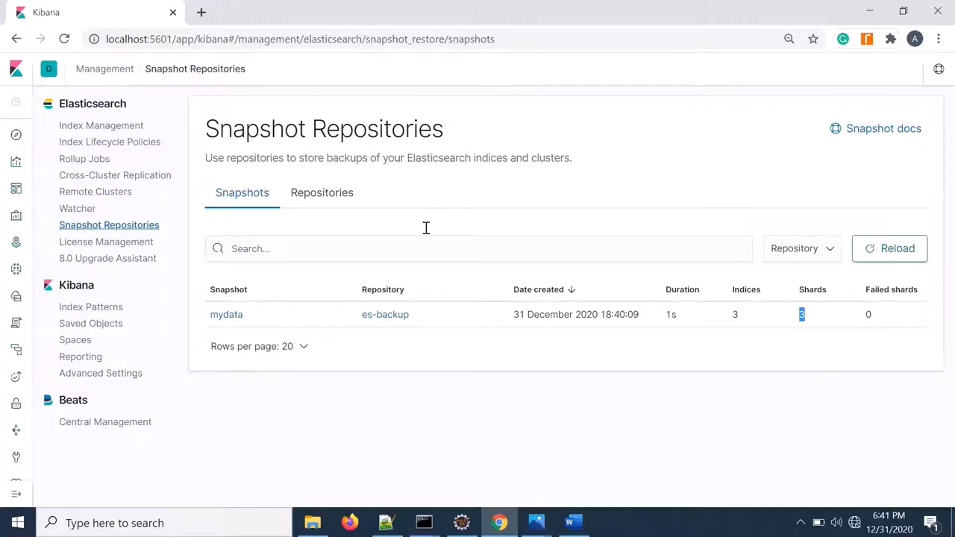
pyautogui.moveTo(808, 355)
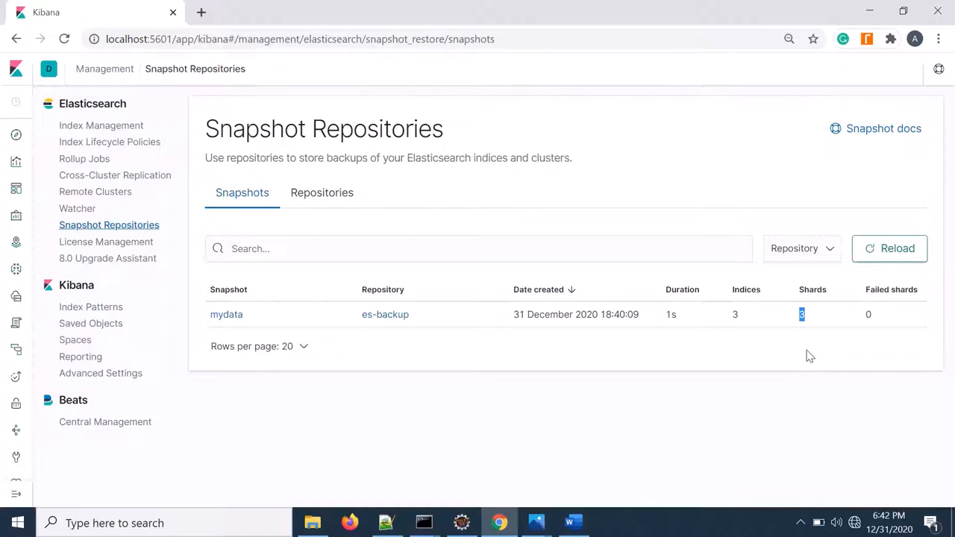
pyautogui.moveTo(468, 137)
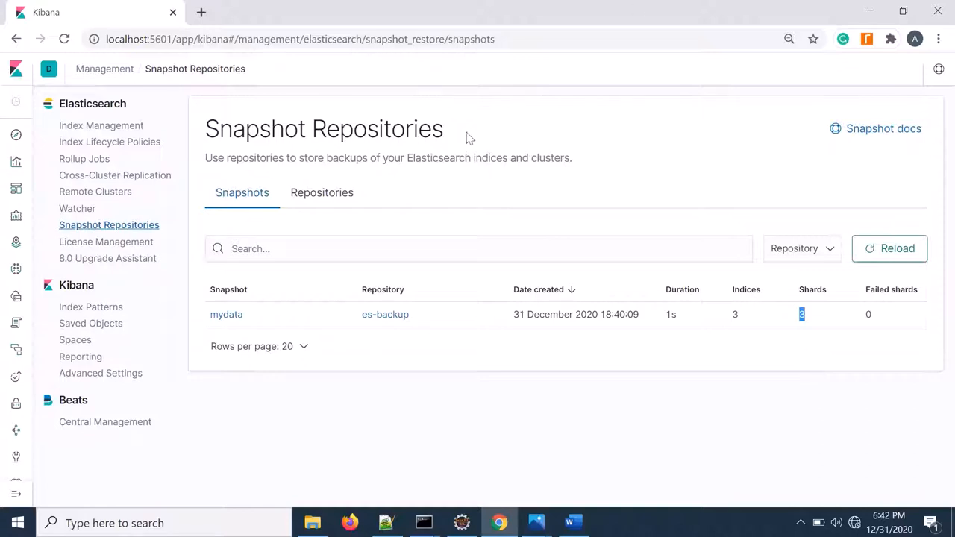
pyautogui.moveTo(223, 218)
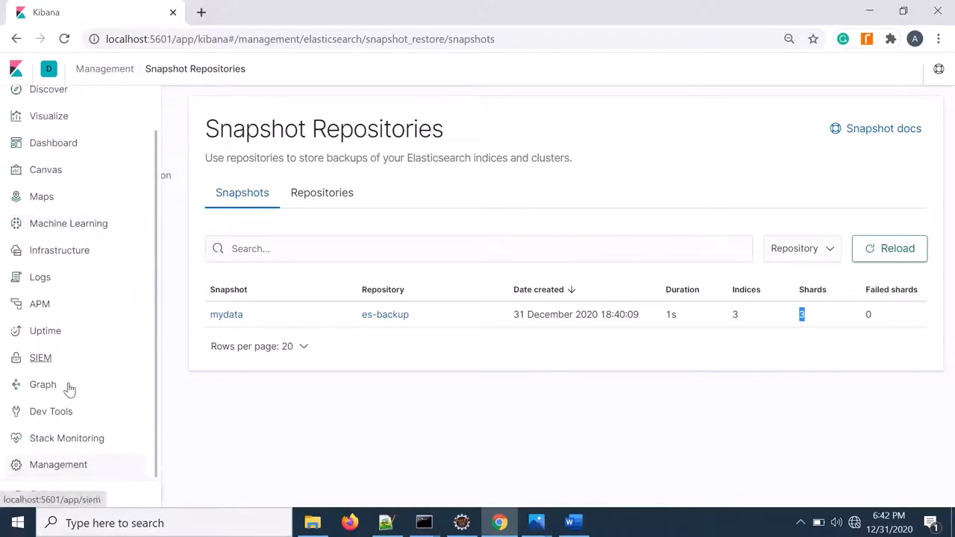
# - View the Snapshots list of the es-backup repository and copy the mydata snapshot name
pyautogui.click(50, 412)
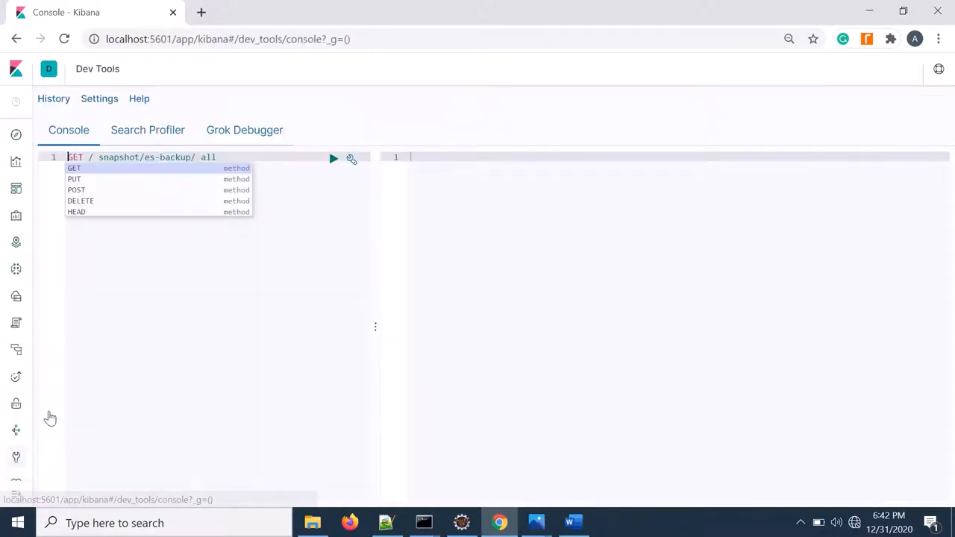
pyautogui.click(88, 214)
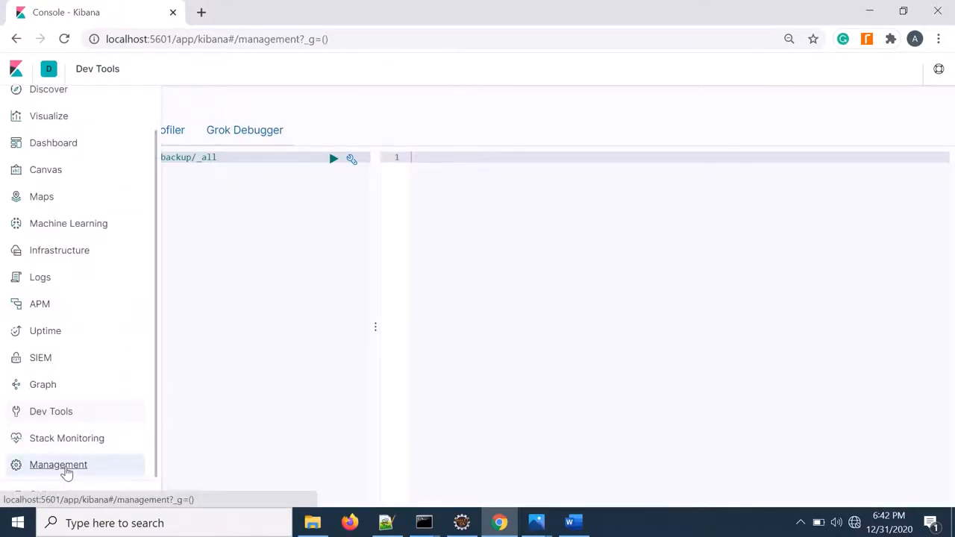
pyautogui.click(58, 464)
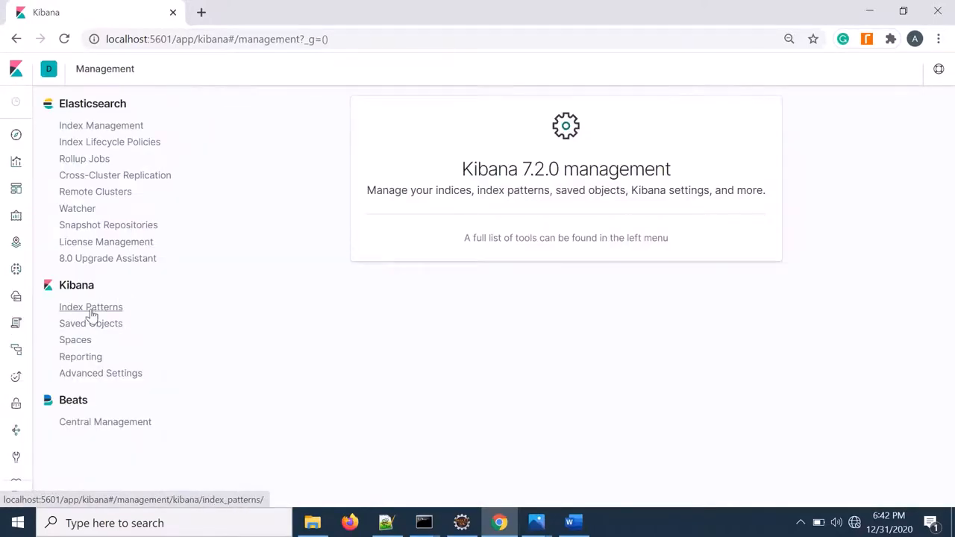
pyautogui.moveTo(93, 267)
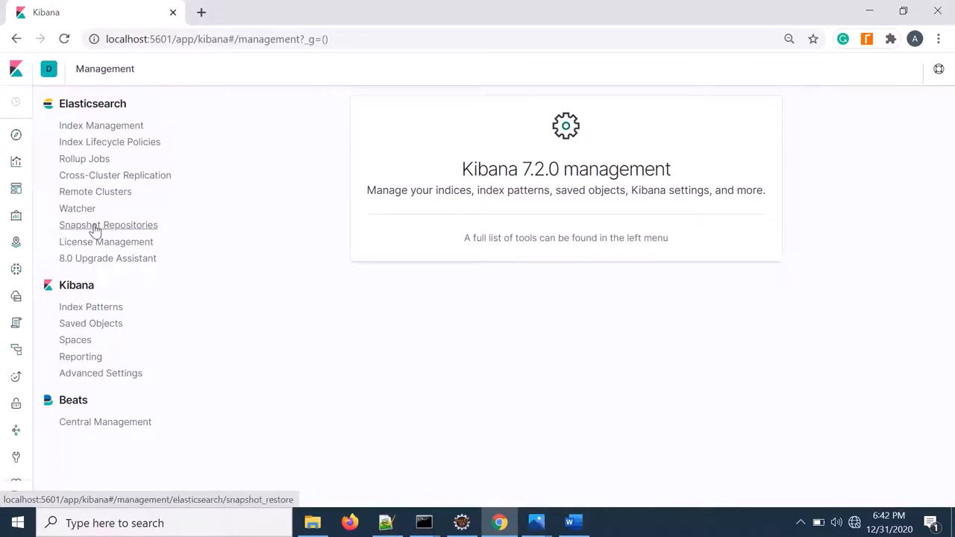
pyautogui.click(108, 224)
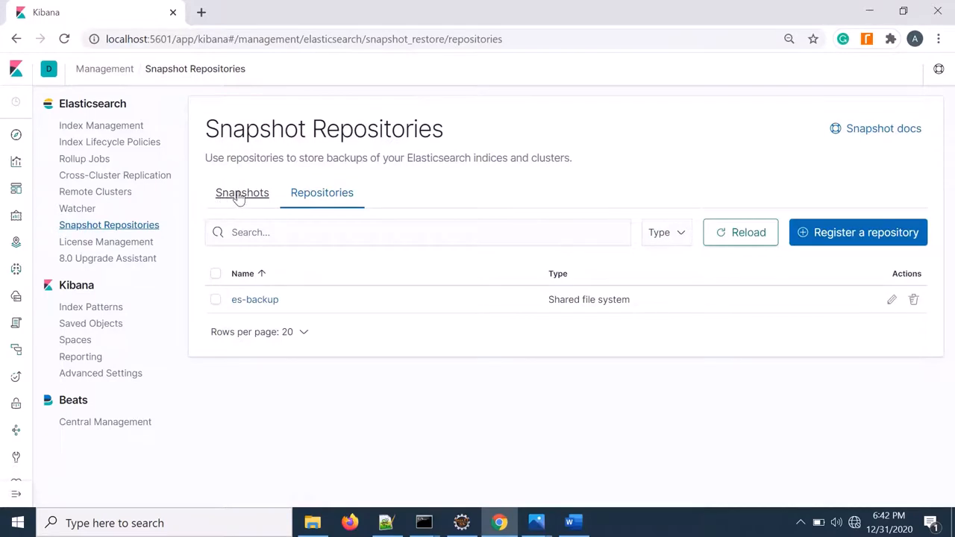
pyautogui.click(242, 192)
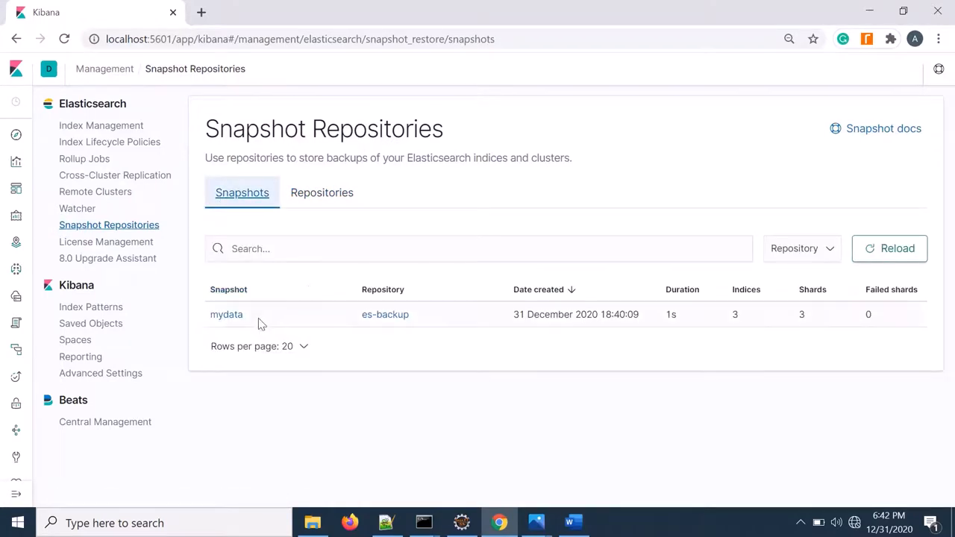
pyautogui.rightClick(226, 313)
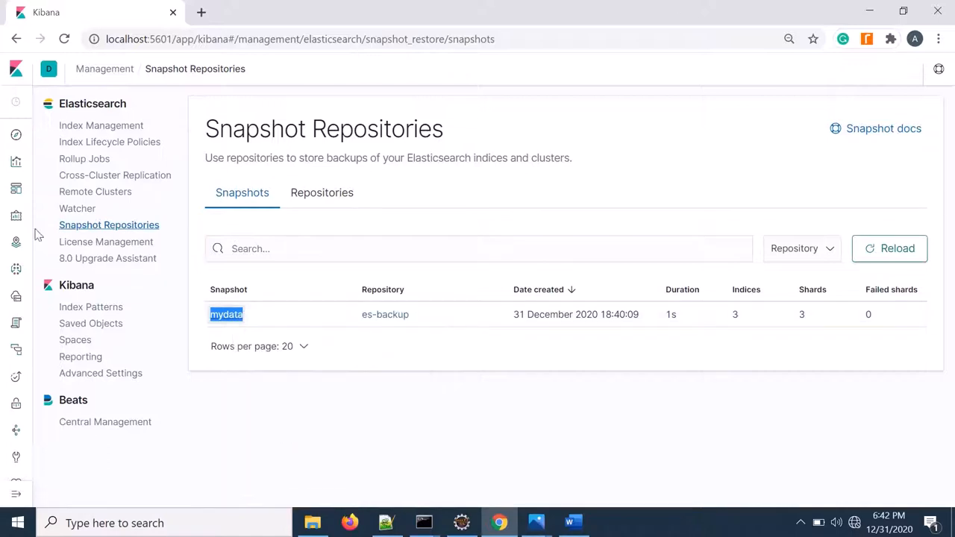
pyautogui.moveTo(17, 483)
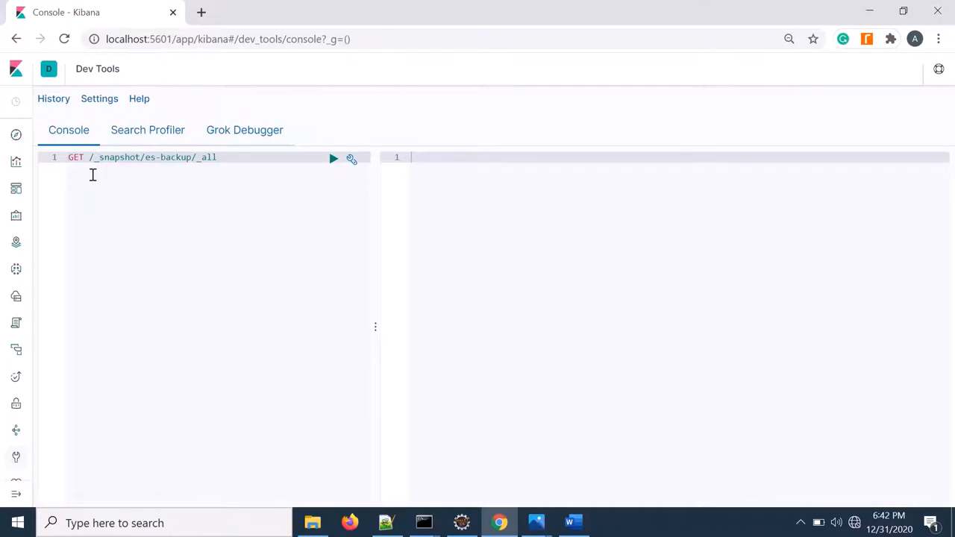
# - Write the request as POST /_snapshot/es-backup/mydata/_restore, accepting the _restore suggestion
pyautogui.doubleClick(75, 156)
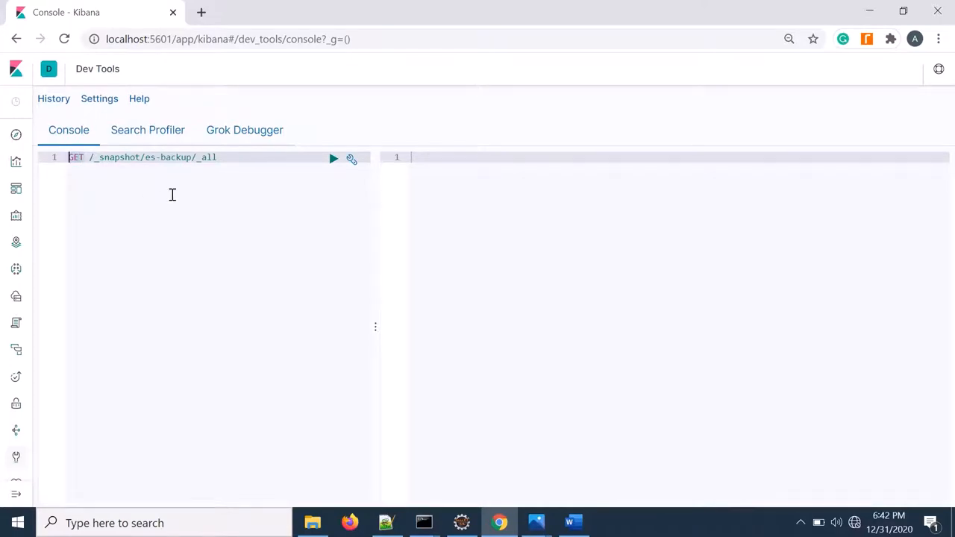
pyautogui.write('pos')
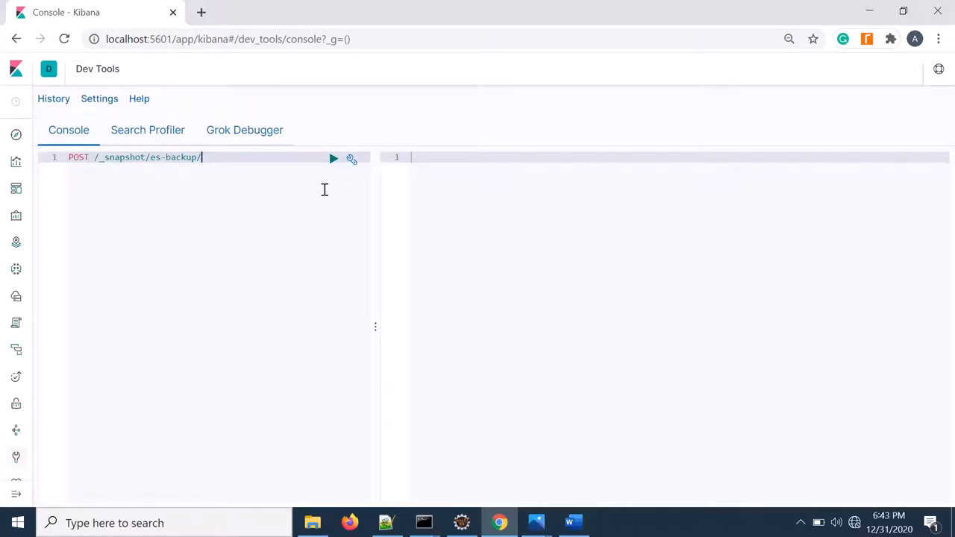
pyautogui.write('mydata')
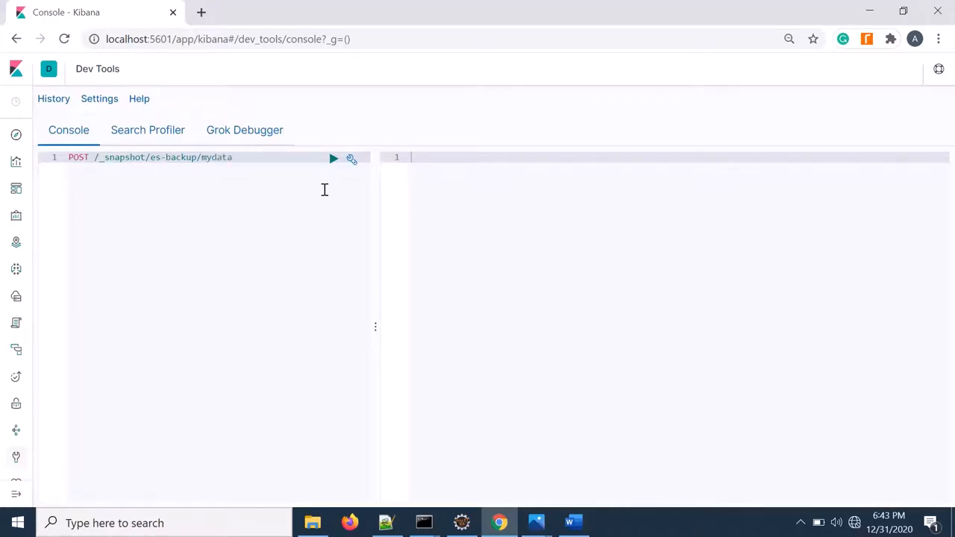
pyautogui.write('/')
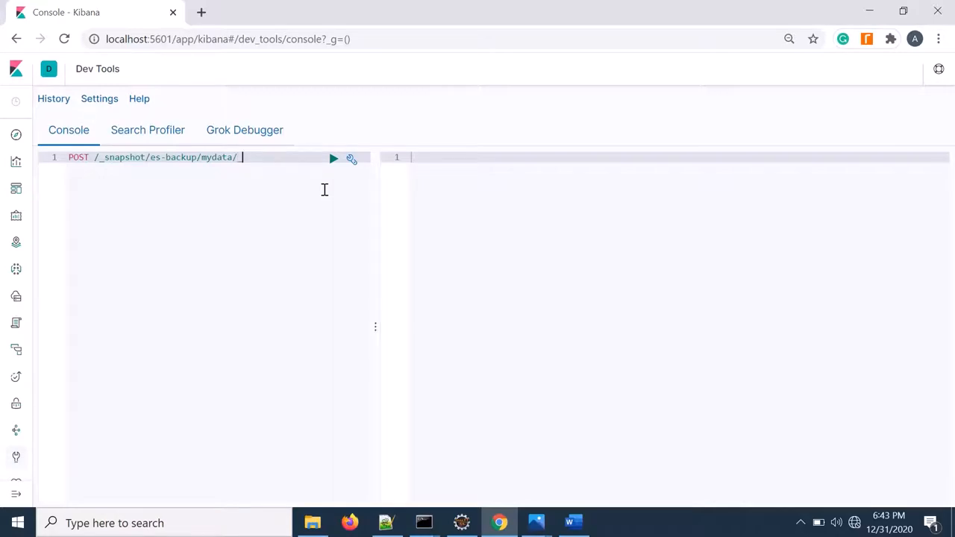
pyautogui.write('_rest')
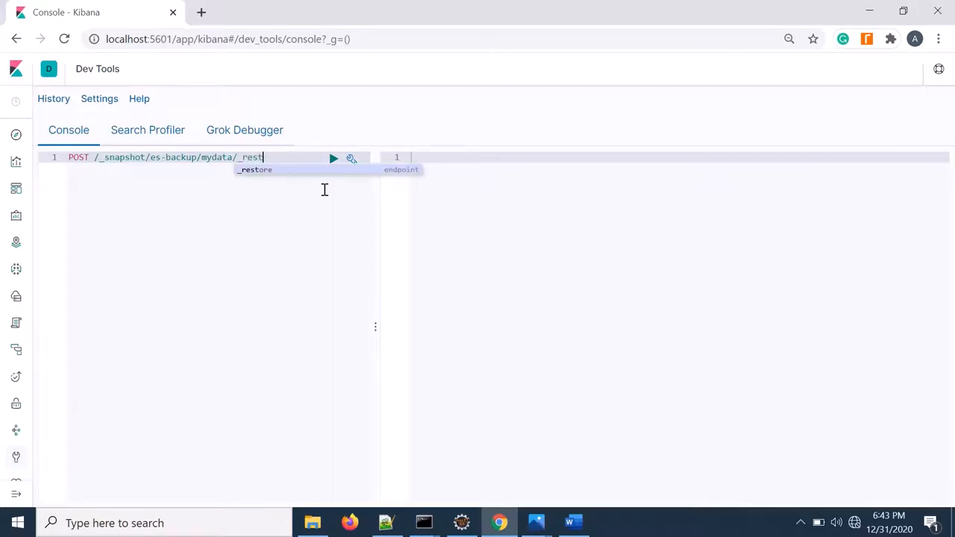
pyautogui.press('Tab')
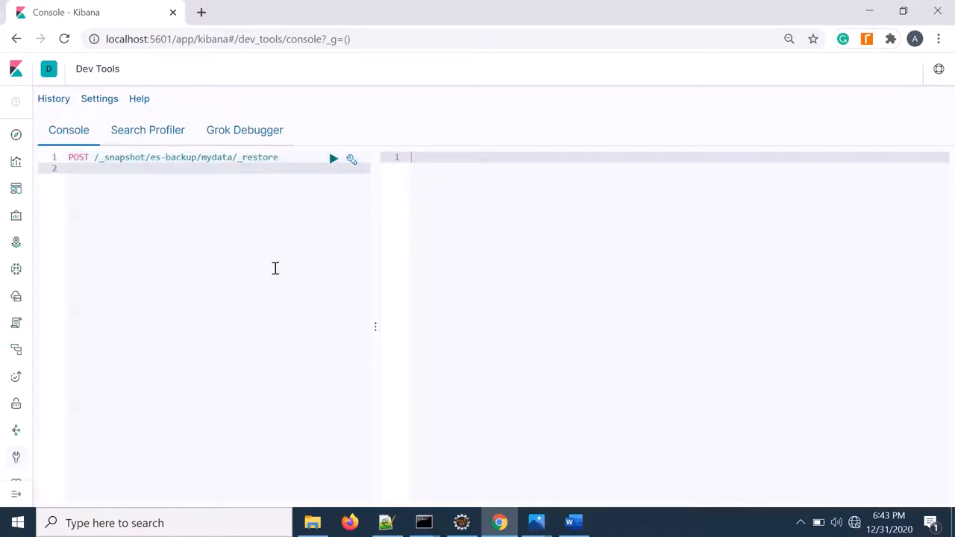
pyautogui.moveTo(240, 317)
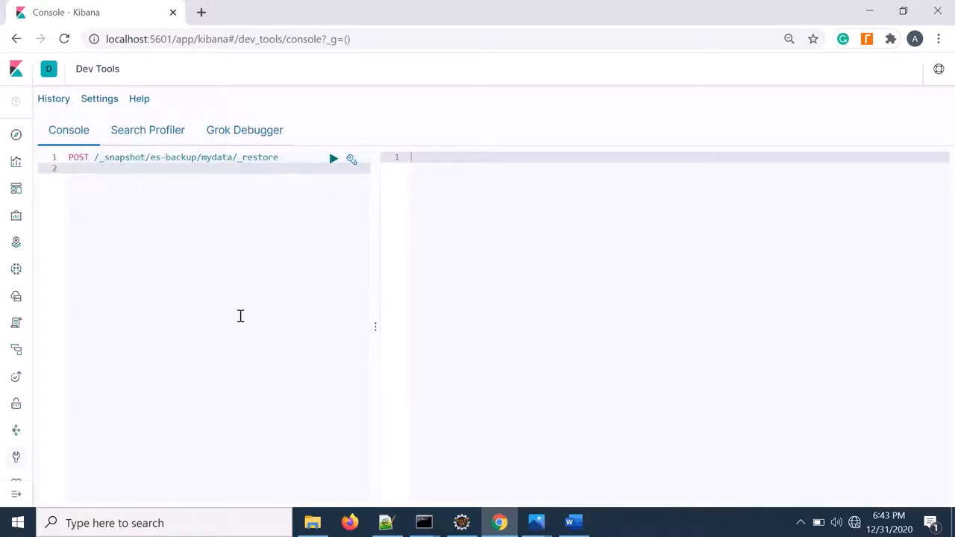
pyautogui.moveTo(202, 240)
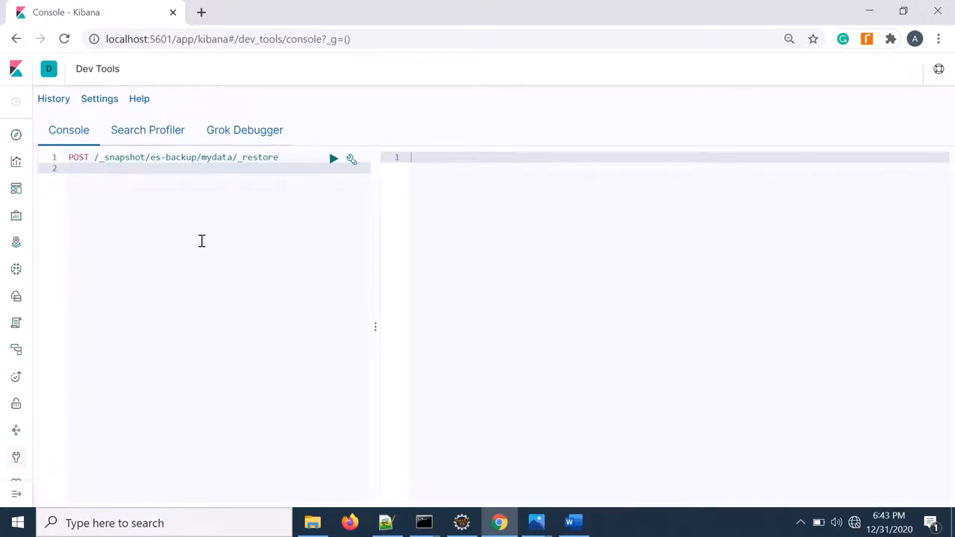
pyautogui.moveTo(365, 352)
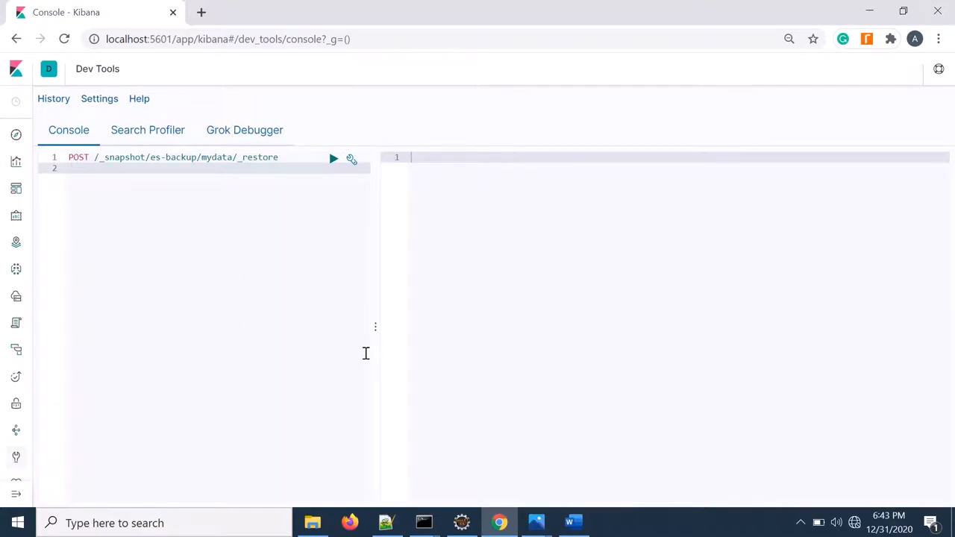
# - Copy the JSON restore body renaming customer-service to app-services from the new 17 note
pyautogui.click(385, 523)
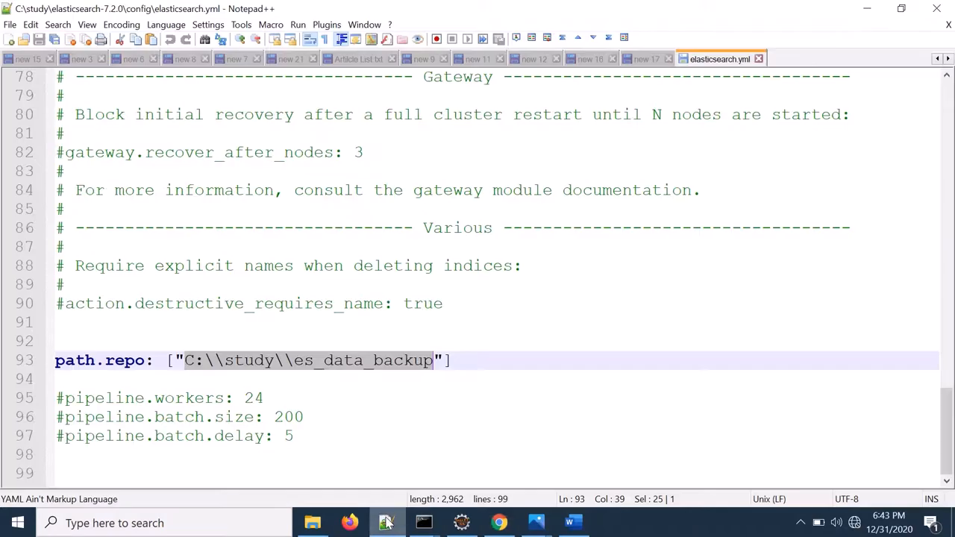
pyautogui.click(645, 59)
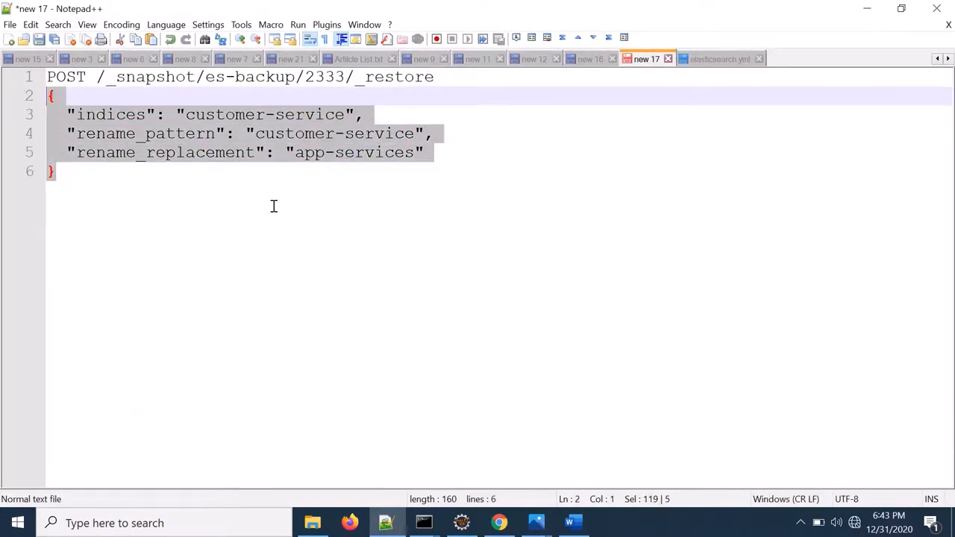
pyautogui.click(498, 522)
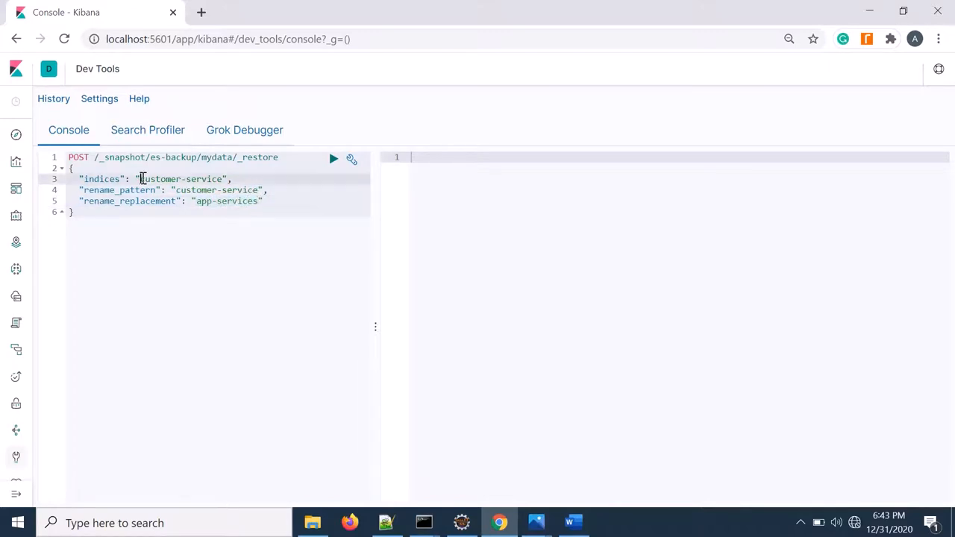
# - Send the restore request with the pasted body and receive accepted: true
pyautogui.doubleClick(180, 179)
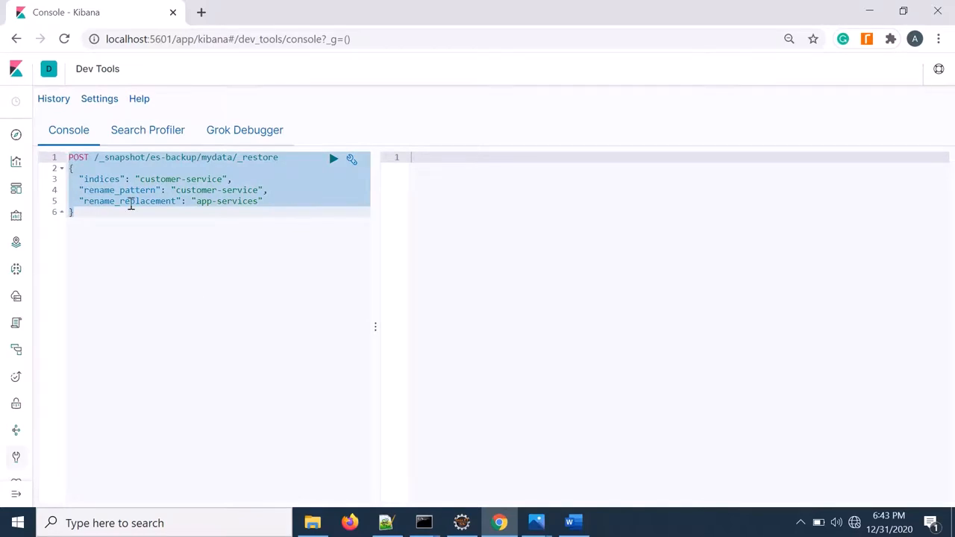
pyautogui.click(78, 190)
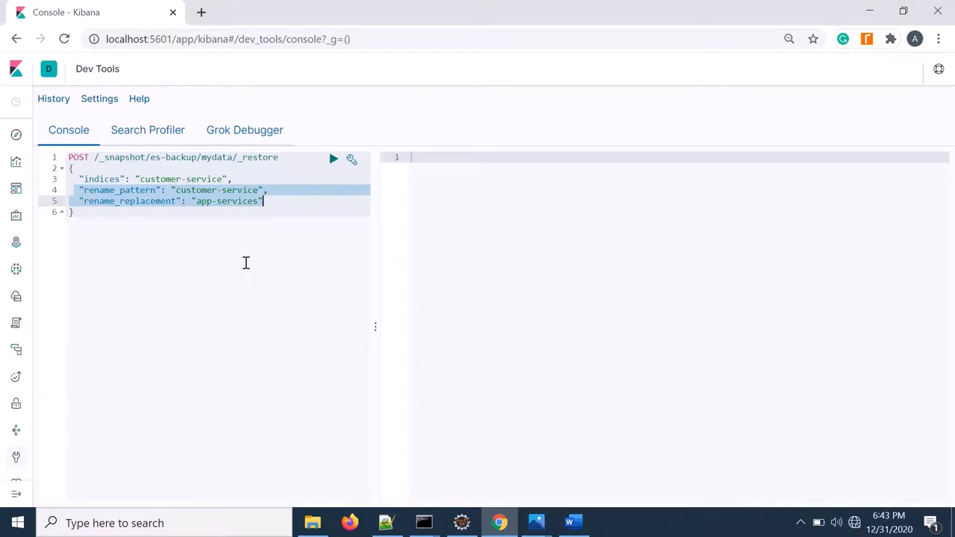
pyautogui.moveTo(172, 177)
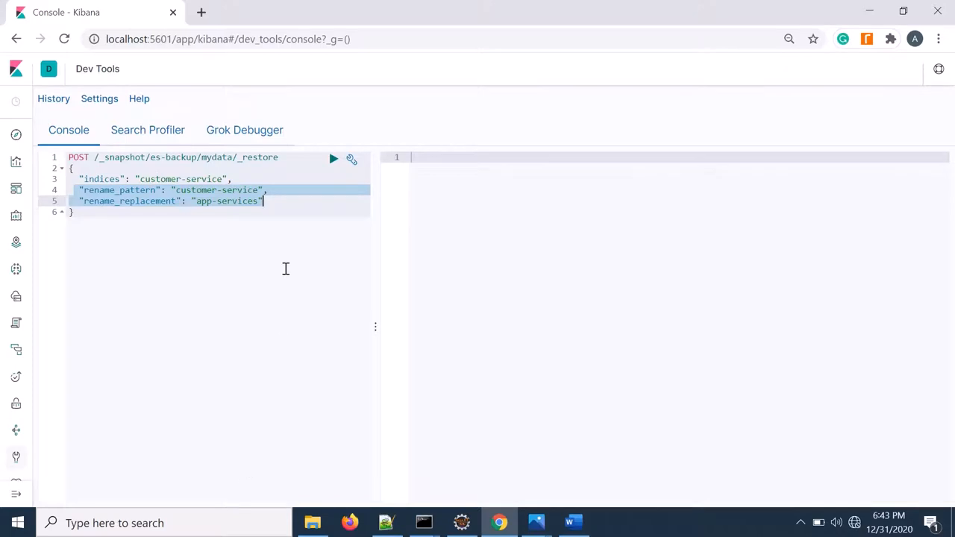
pyautogui.moveTo(334, 158)
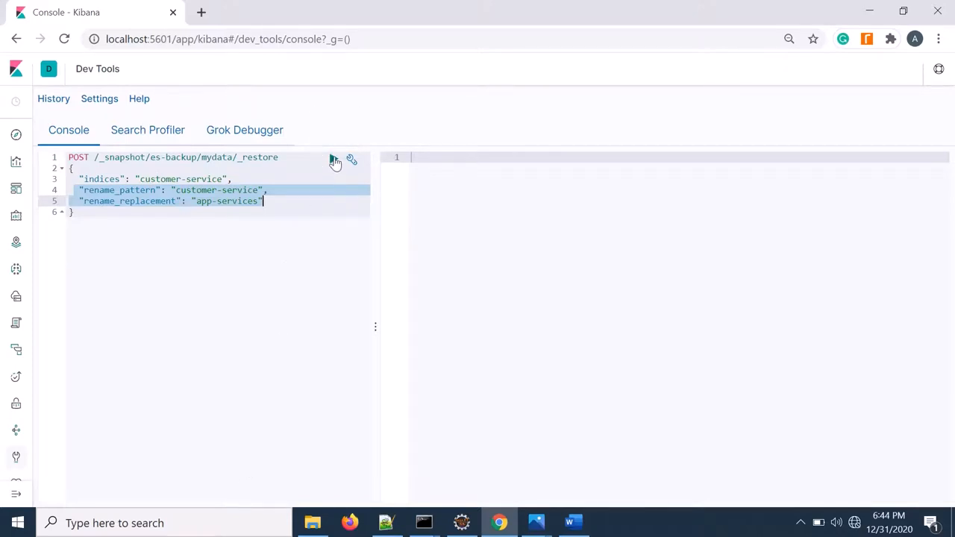
pyautogui.click(334, 158)
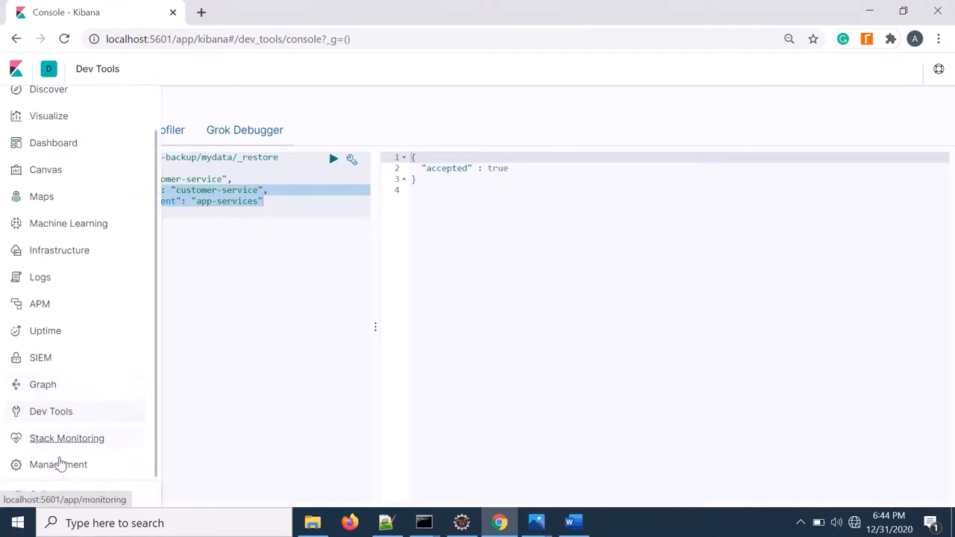
# - Show Index Management listing customer-service and app-services with 1431 docs each
pyautogui.click(57, 464)
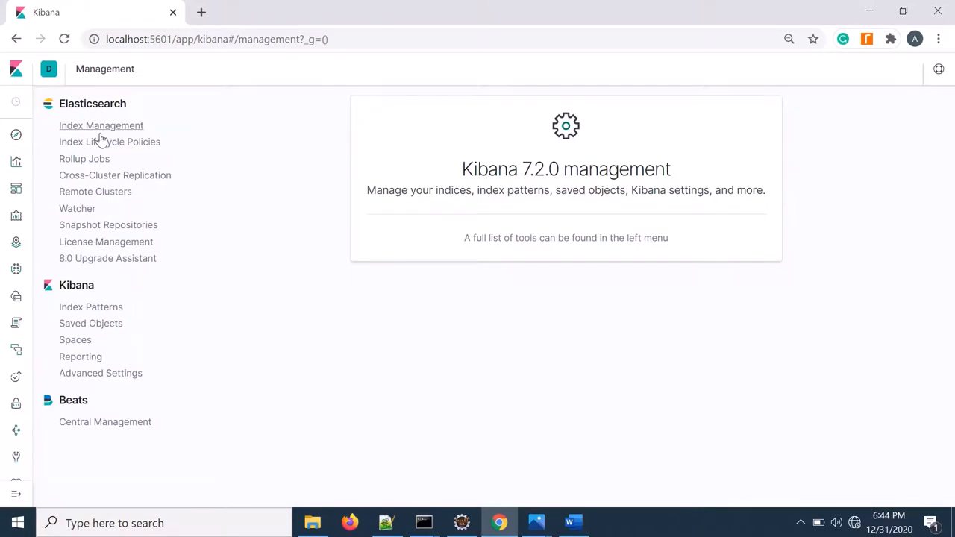
pyautogui.click(101, 125)
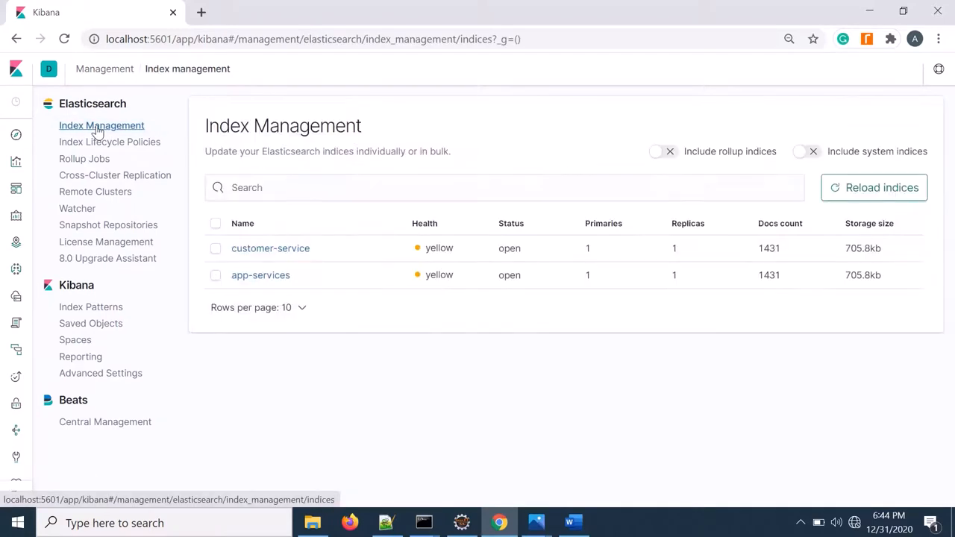
pyautogui.moveTo(600, 312)
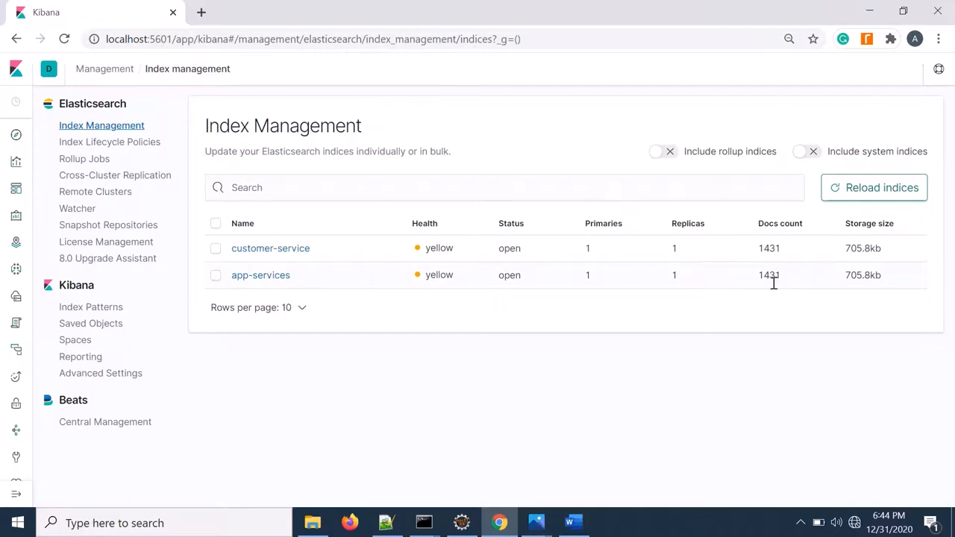
pyautogui.moveTo(490, 364)
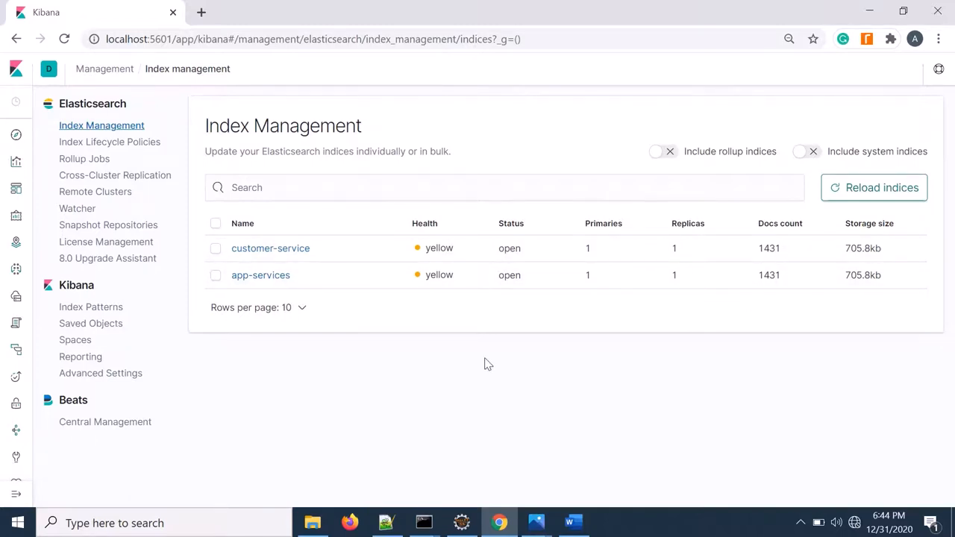
pyautogui.moveTo(783, 319)
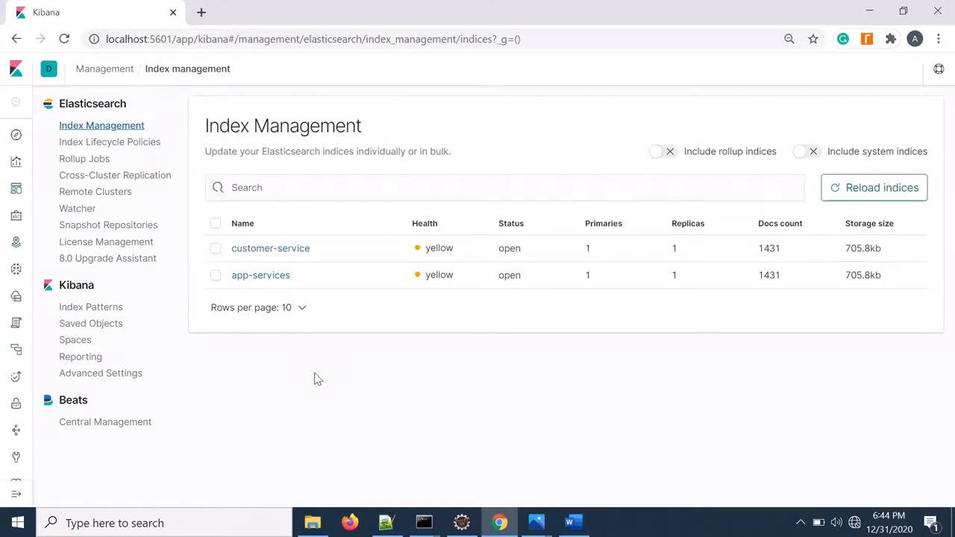
pyautogui.moveTo(321, 379)
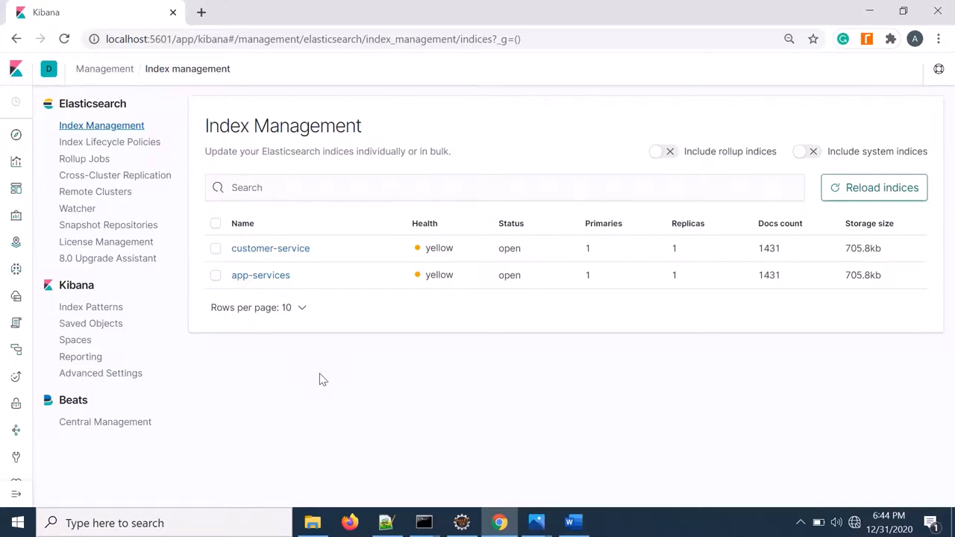